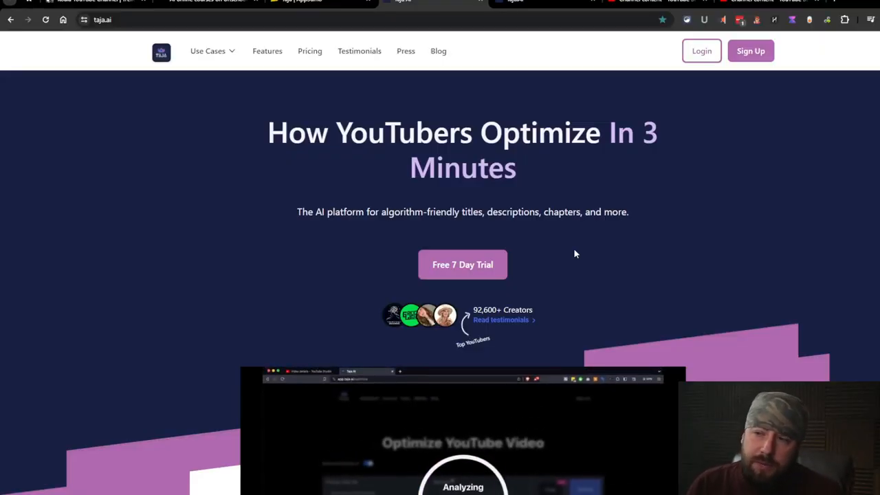
# Read through Taja's feature sections on descriptions, chapters, tags and thumbnails.
pyautogui.scroll(-3)
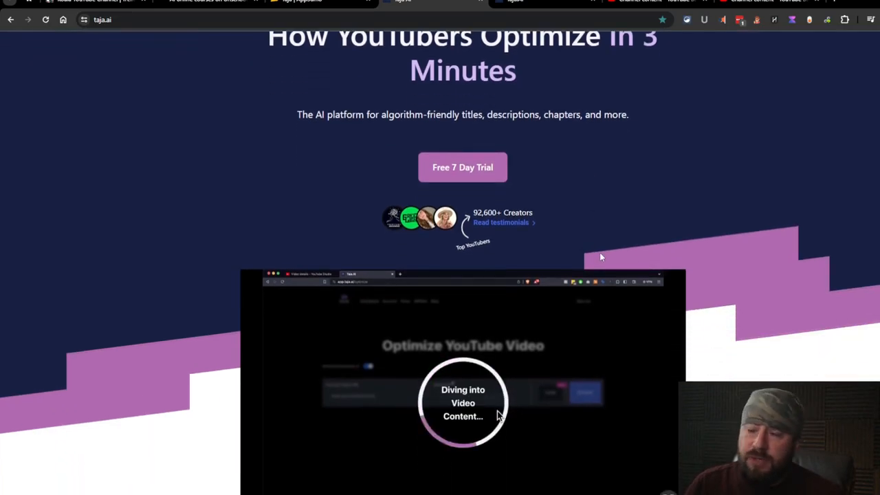
pyautogui.moveTo(362, 434)
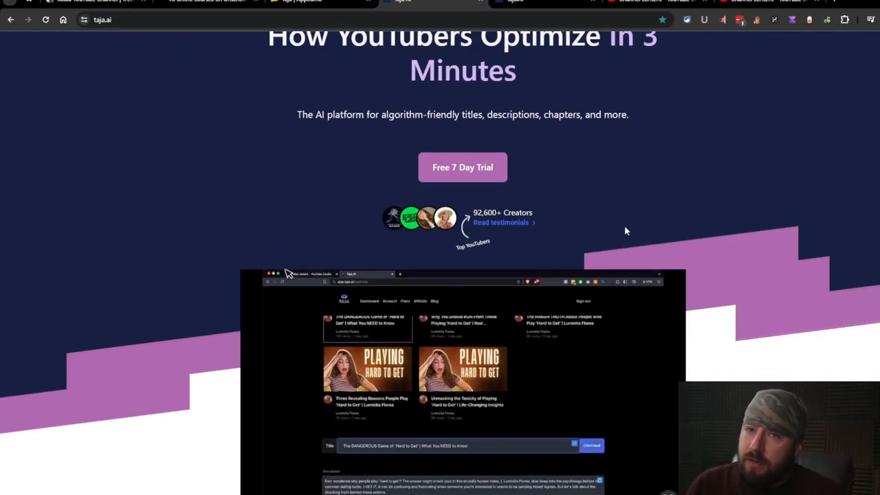
pyautogui.scroll(-3)
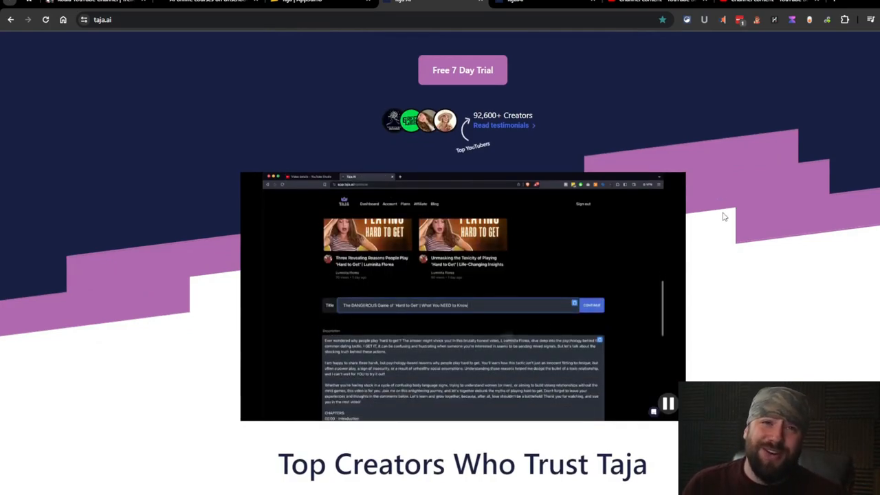
pyautogui.scroll(3)
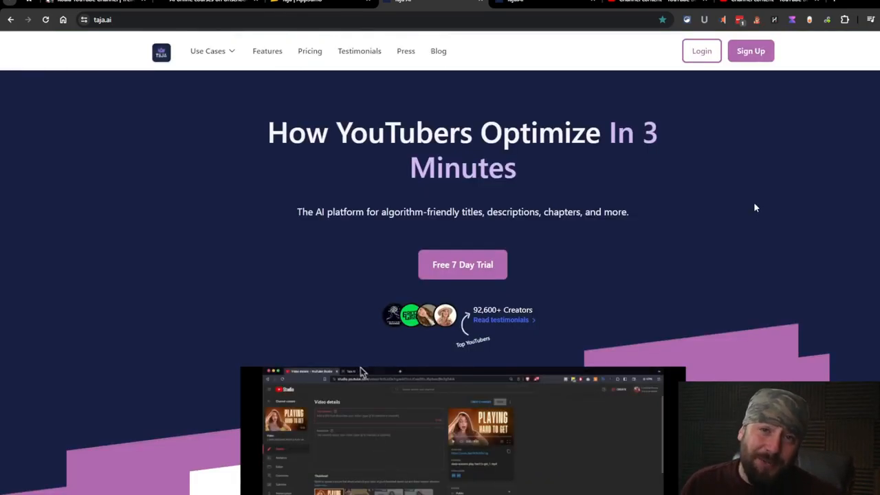
pyautogui.scroll(-3)
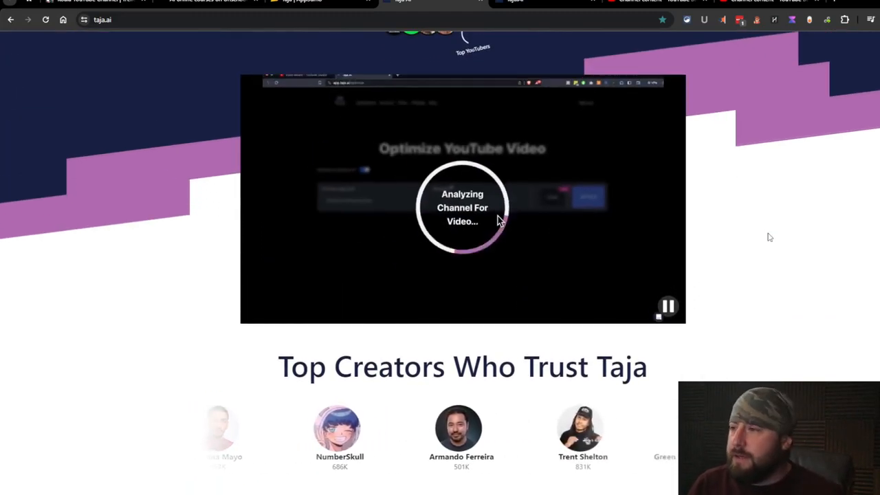
pyautogui.scroll(-3)
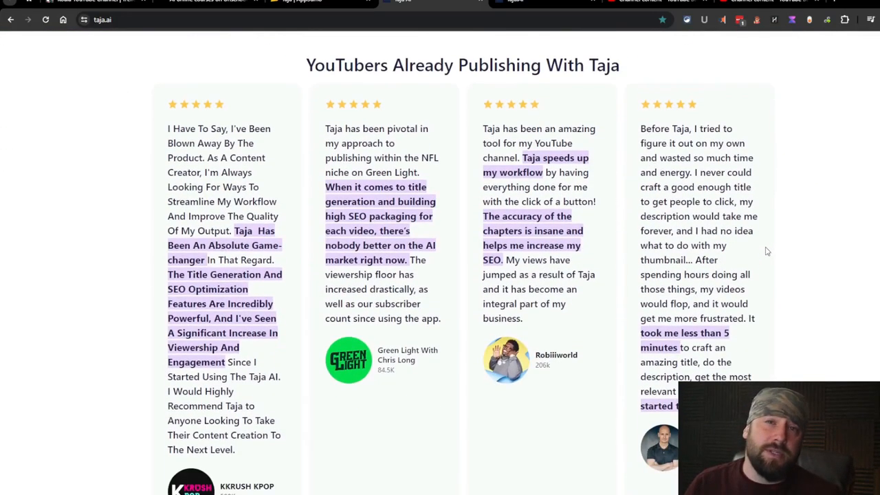
pyautogui.scroll(-3)
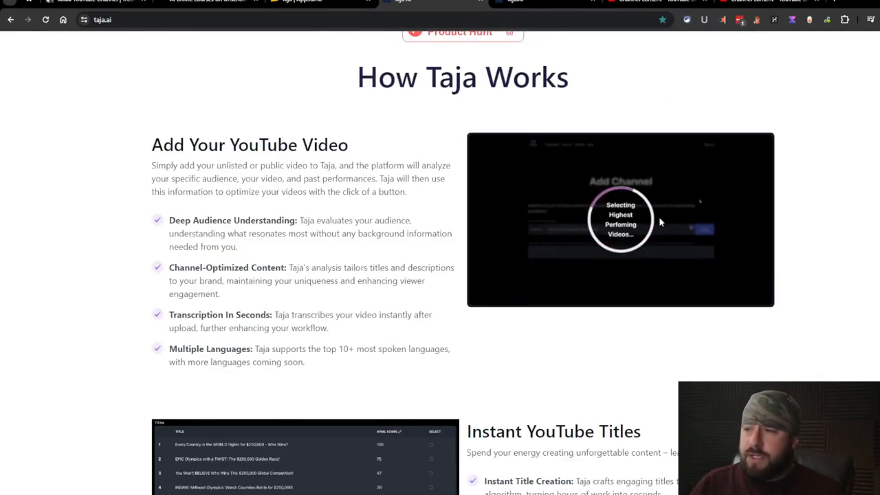
pyautogui.moveTo(664, 162)
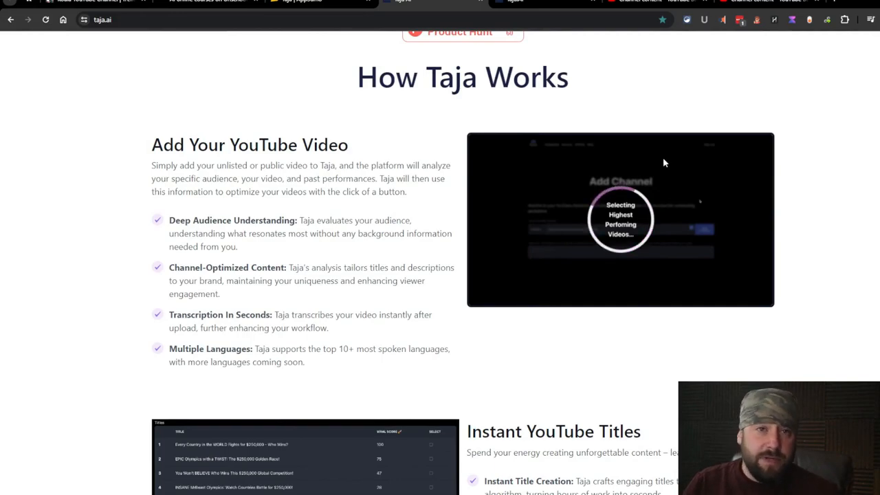
pyautogui.moveTo(759, 138)
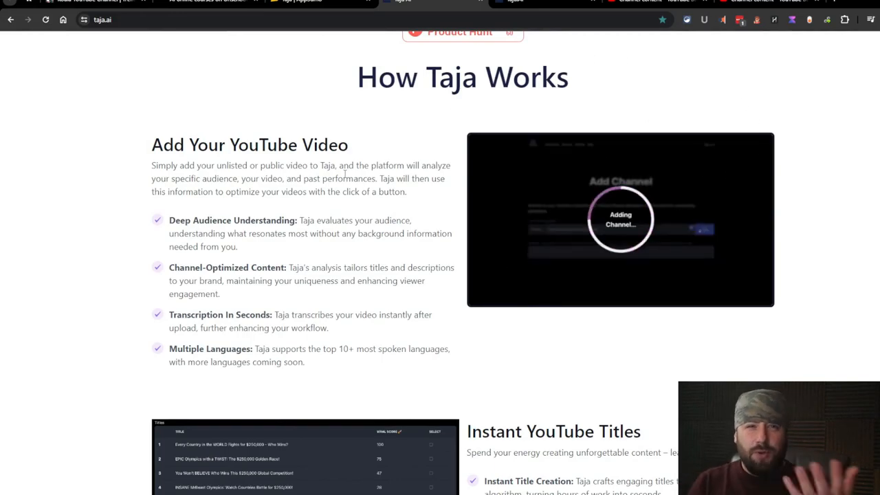
pyautogui.scroll(-3)
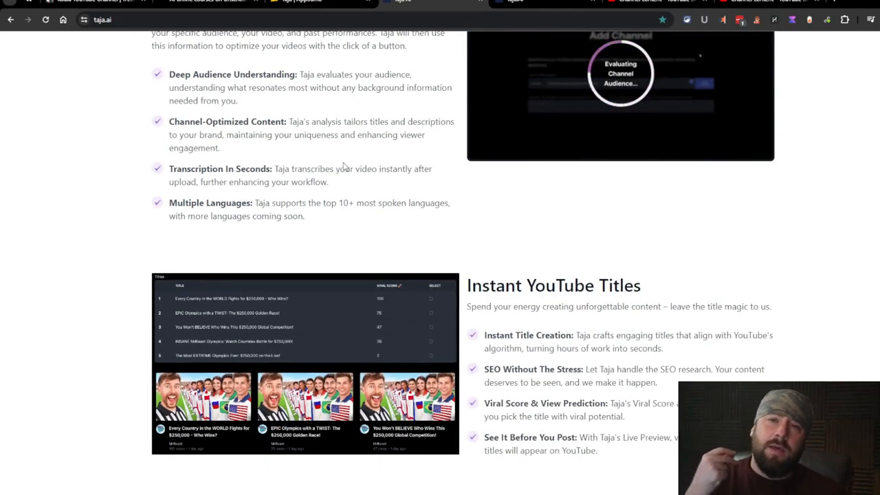
pyautogui.scroll(-3)
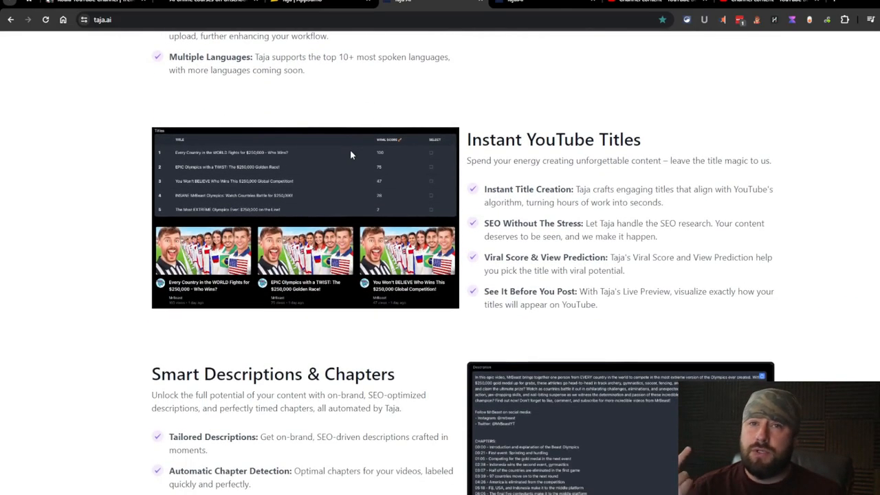
# Continue past the optimization features until the Ready To Get Started pricing plans appear.
pyautogui.scroll(-3)
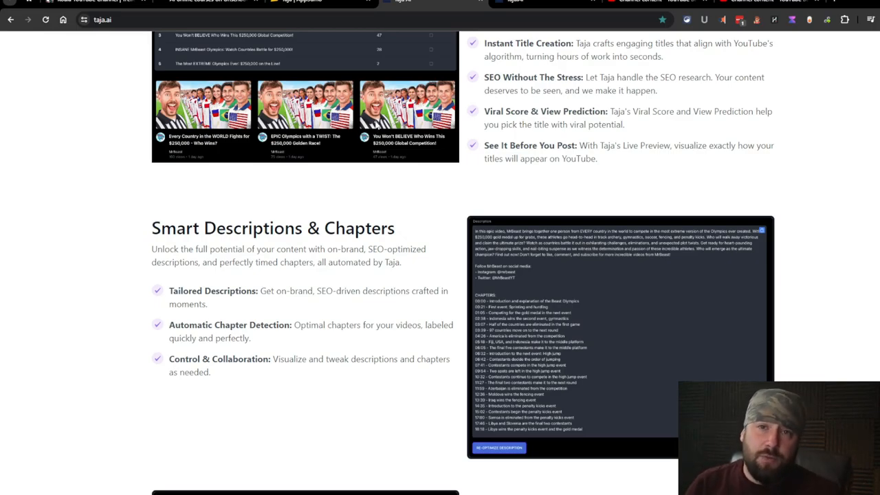
pyautogui.scroll(-3)
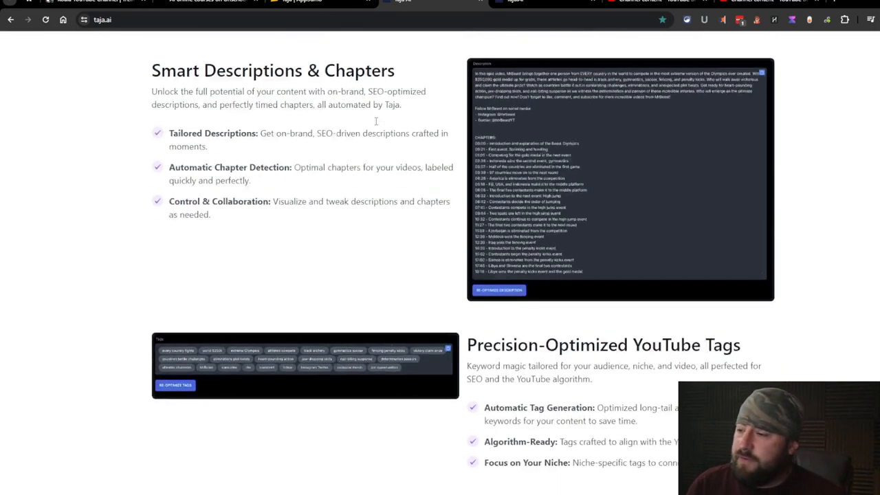
pyautogui.scroll(-3)
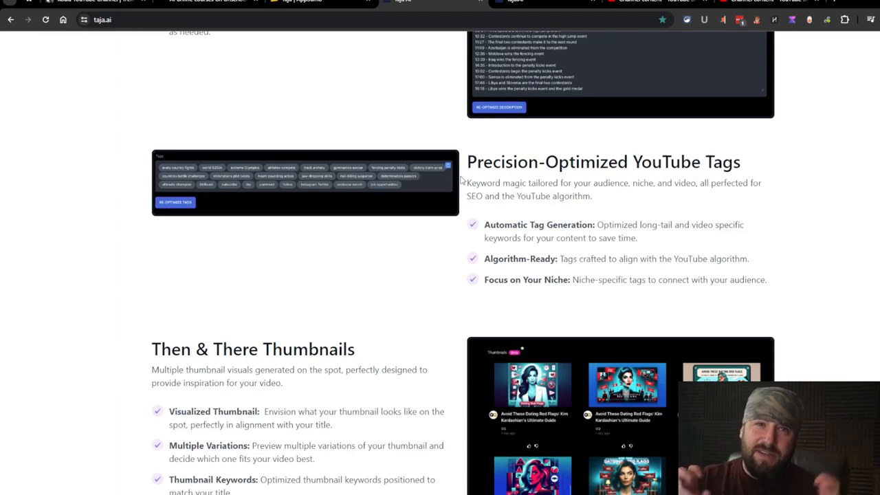
pyautogui.scroll(-3)
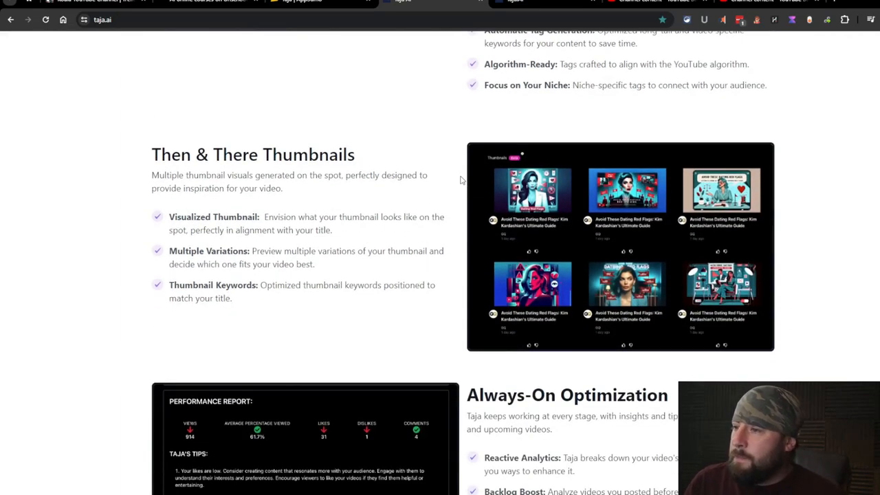
pyautogui.moveTo(563, 149)
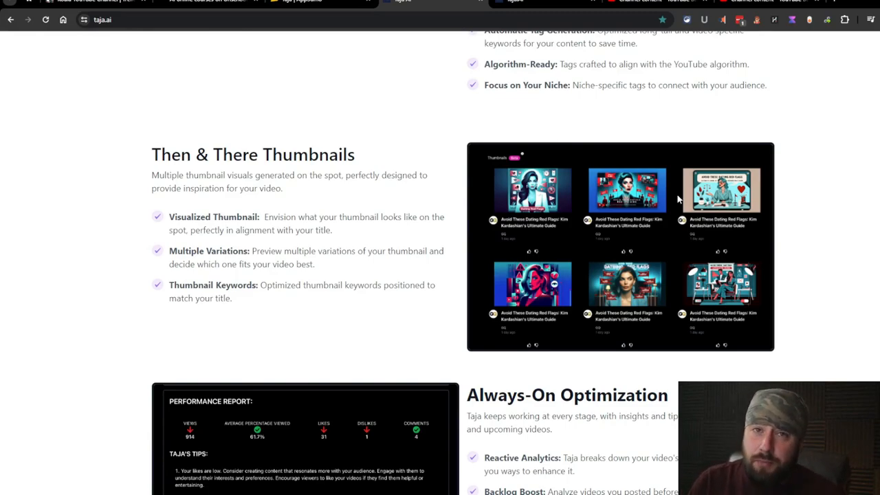
pyautogui.scroll(-3)
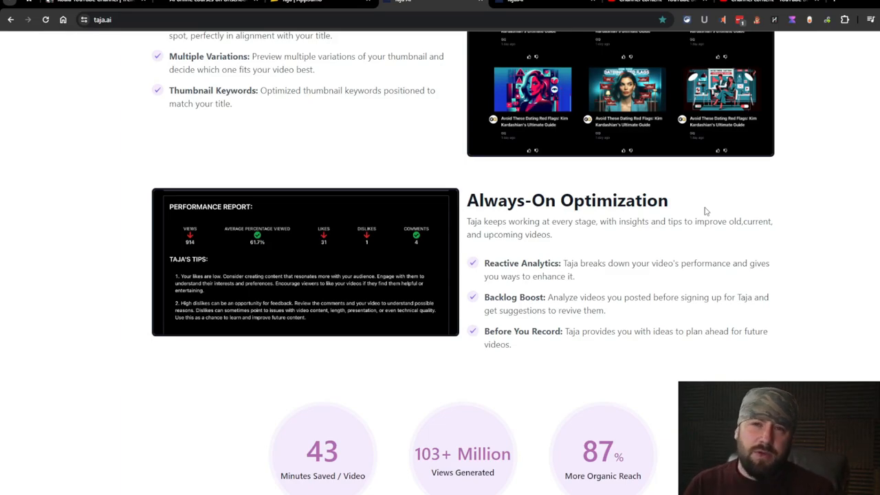
pyautogui.scroll(-3)
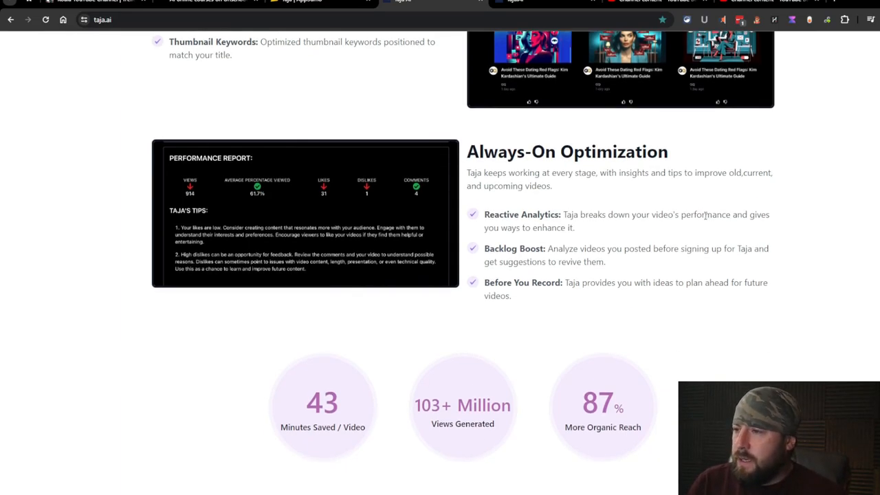
pyautogui.scroll(-3)
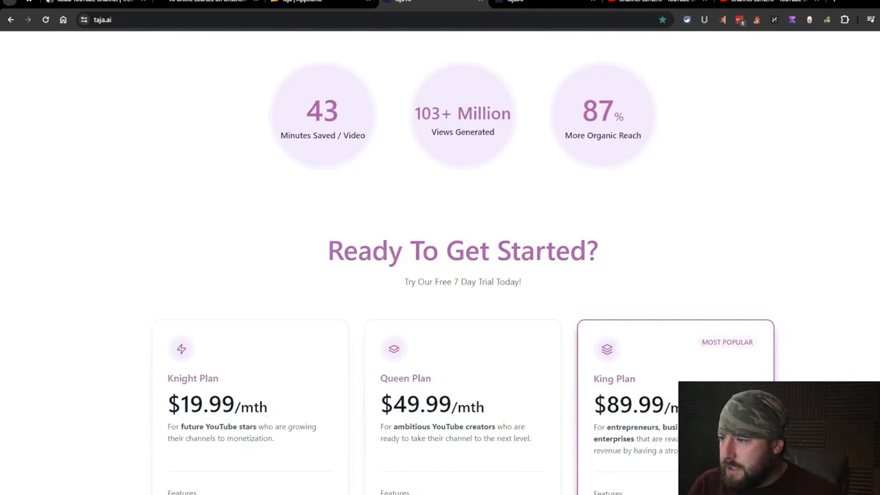
pyautogui.scroll(-3)
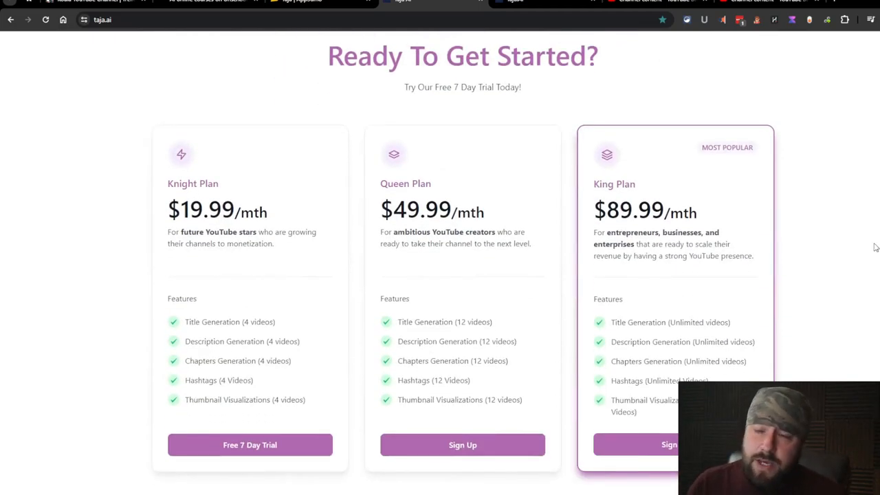
pyautogui.moveTo(863, 248)
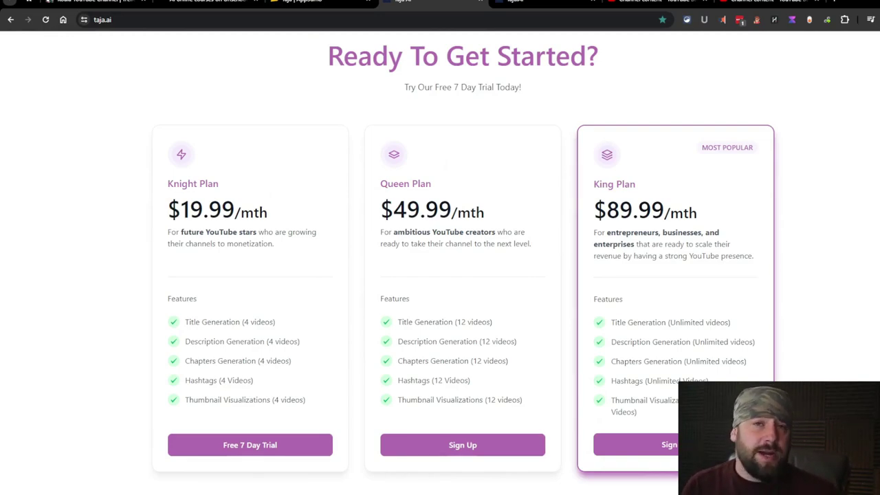
pyautogui.scroll(3)
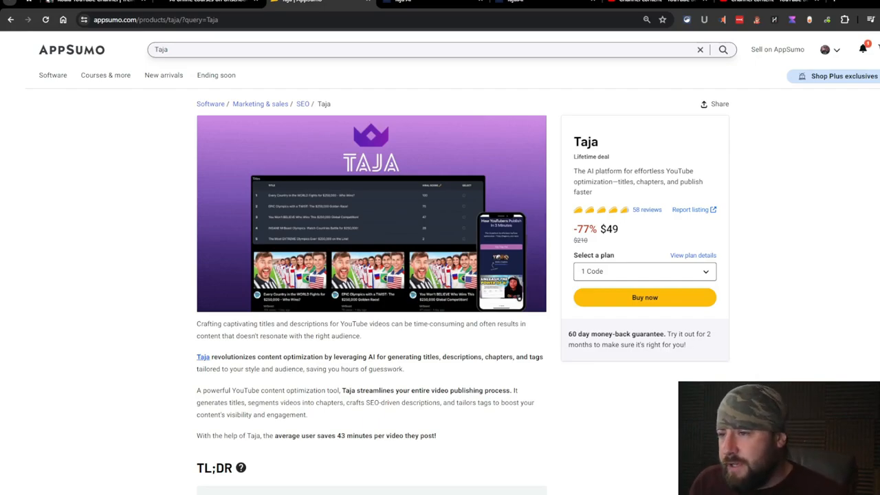
pyautogui.moveTo(384, 66)
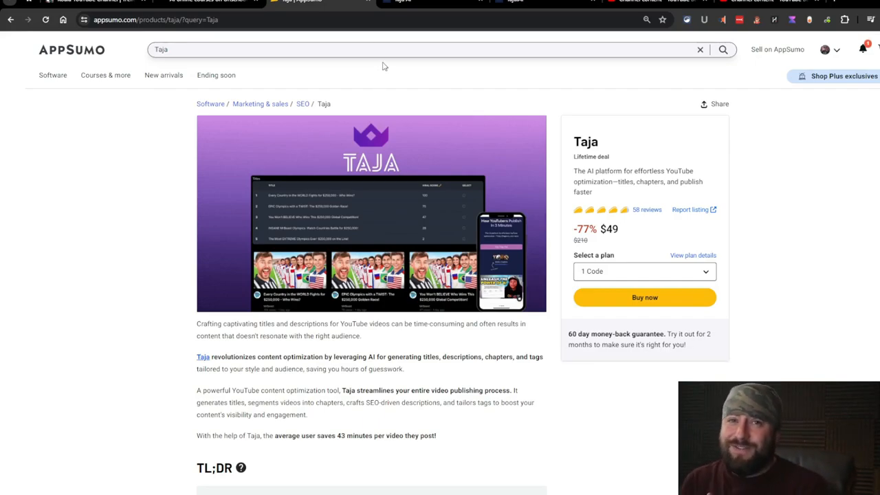
# Bring the AppSumo Plans & features section with lifetime access and $49/$98/$147 tiers into view.
pyautogui.scroll(-3)
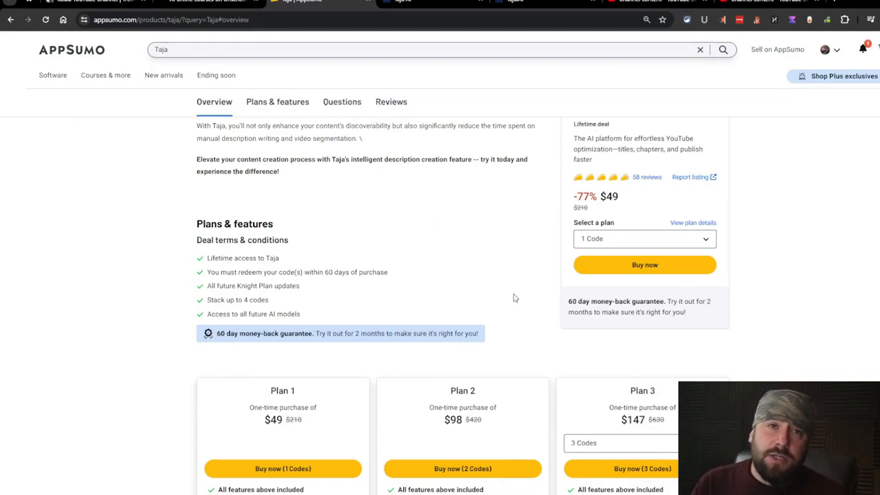
pyautogui.doubleClick(284, 286)
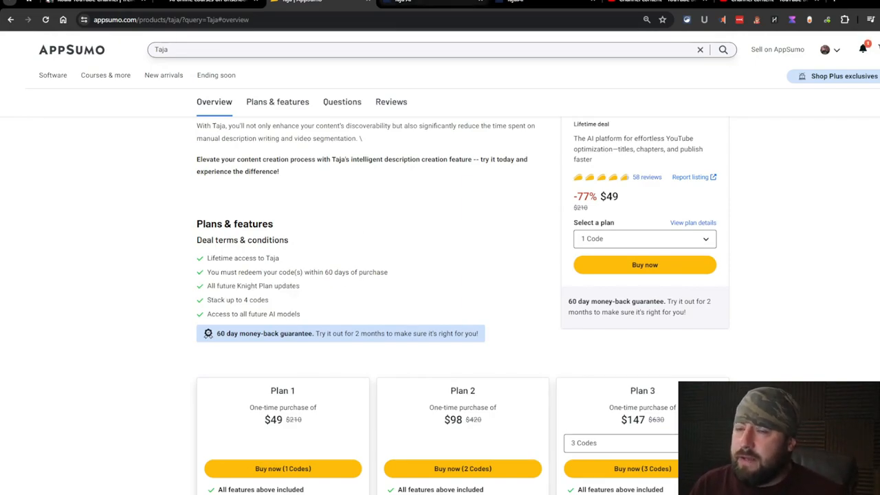
pyautogui.scroll(-3)
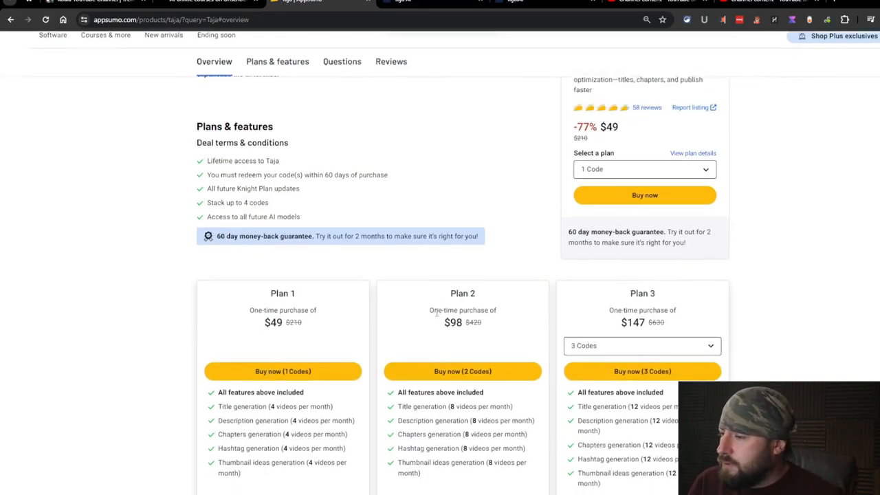
pyautogui.scroll(-3)
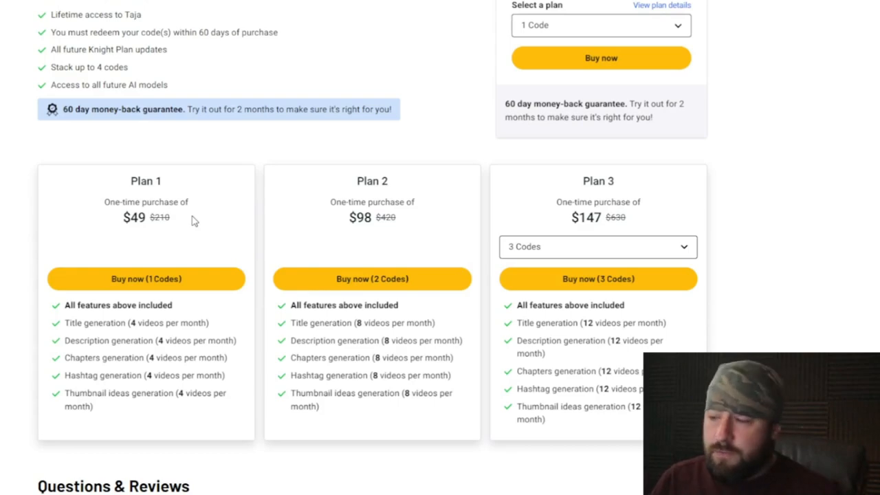
pyautogui.moveTo(252, 388)
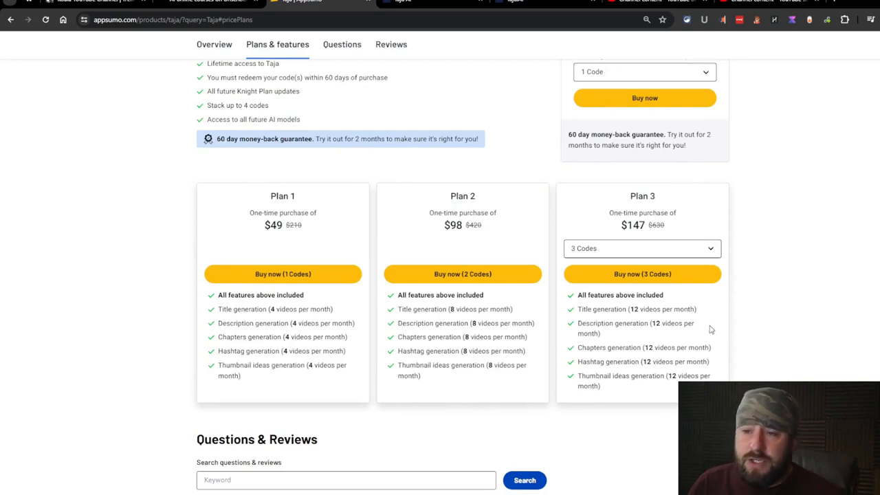
pyautogui.moveTo(703, 322)
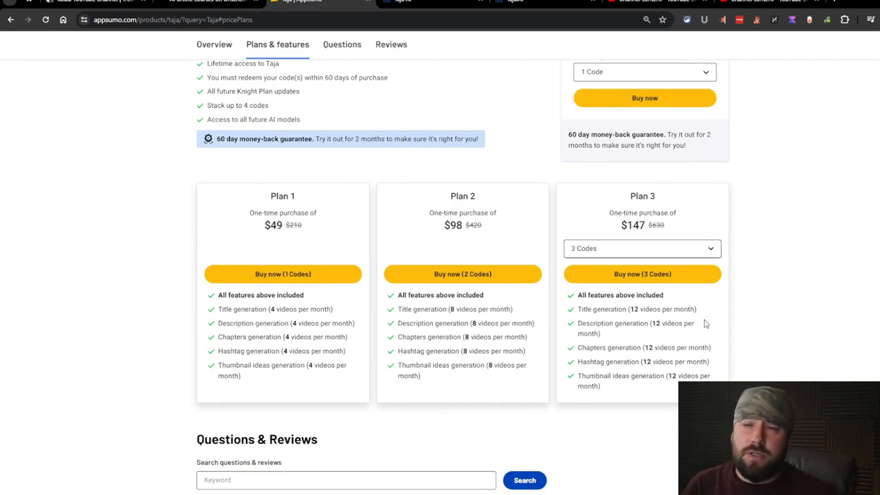
pyautogui.click(640, 249)
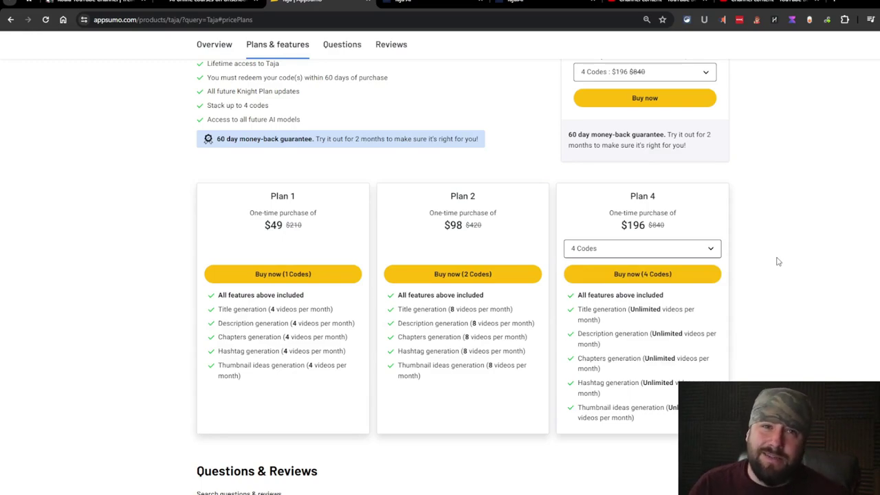
pyautogui.scroll(-3)
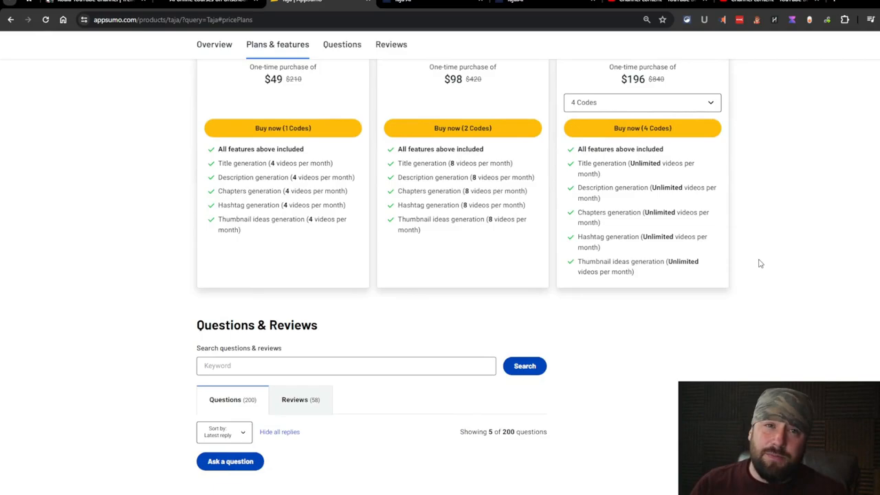
pyautogui.scroll(3)
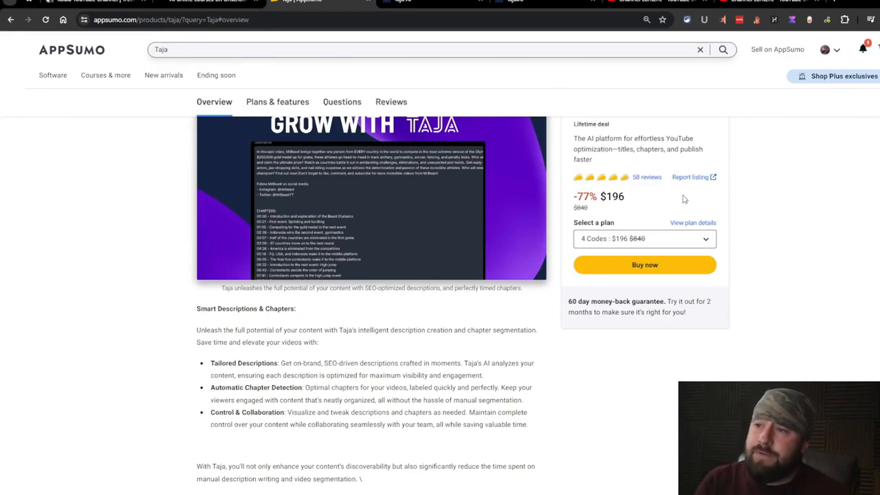
pyautogui.moveTo(625, 201)
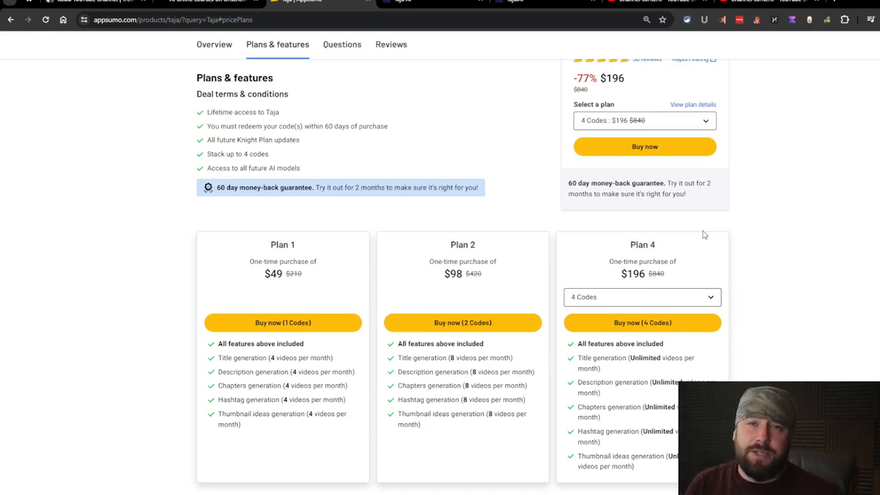
pyautogui.moveTo(671, 149)
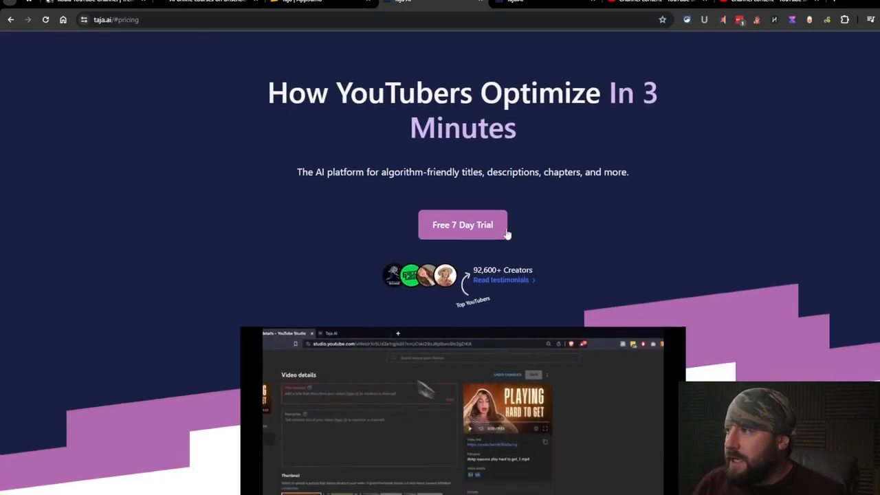
# Reveal Taja's monthly Knight $19.99, Queen $49.99 and King $89.99 plans.
pyautogui.scroll(-3)
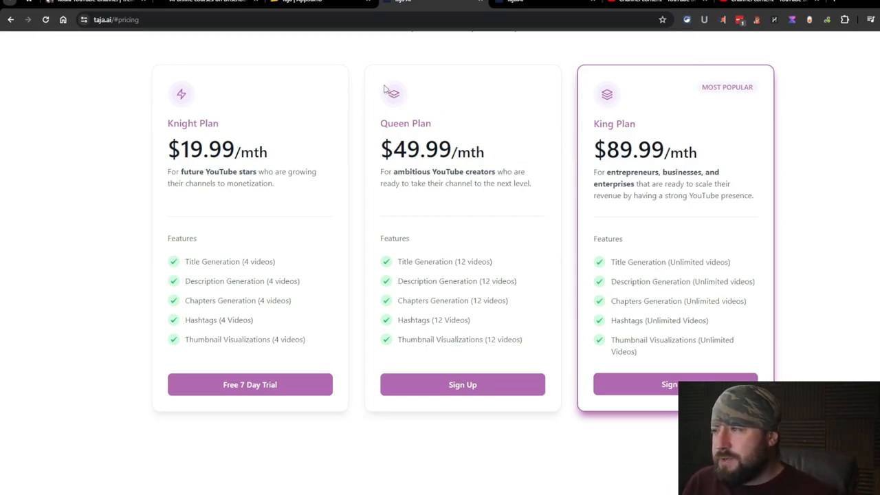
pyautogui.moveTo(547, 292)
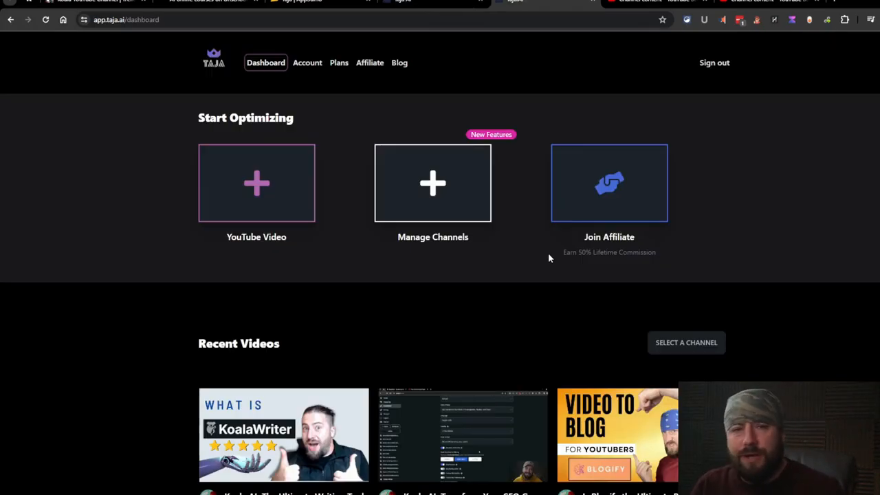
pyautogui.moveTo(132, 144)
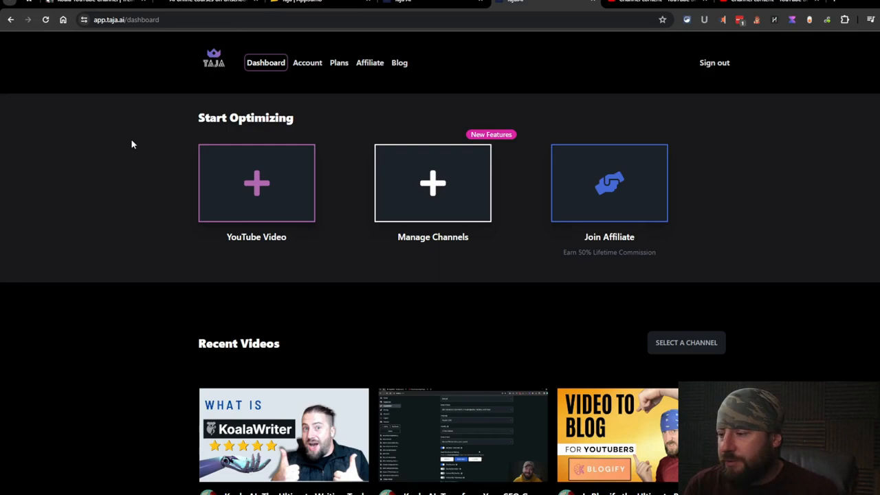
pyautogui.moveTo(275, 269)
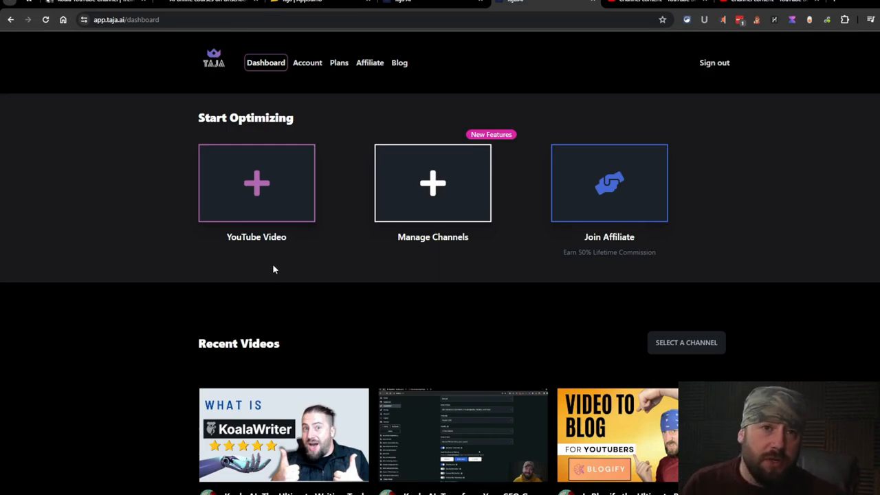
pyautogui.moveTo(374, 184)
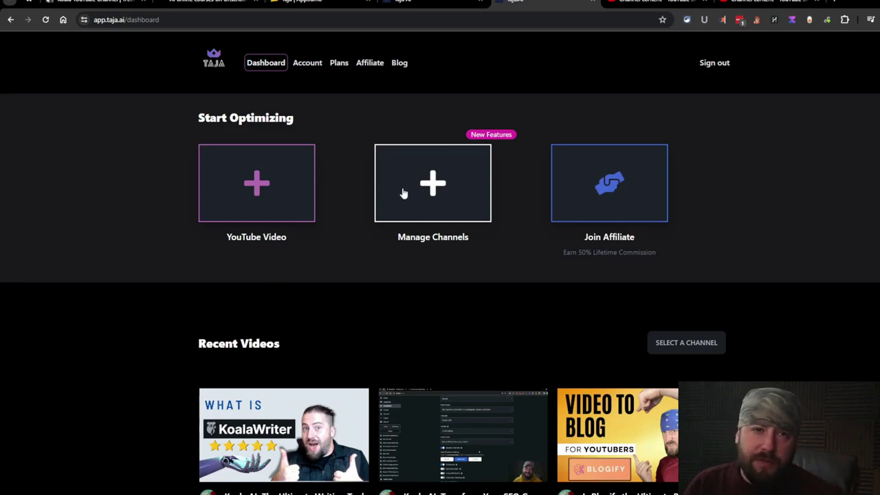
# View the Taja dashboard's optimizing options and recent videos list.
pyautogui.scroll(-3)
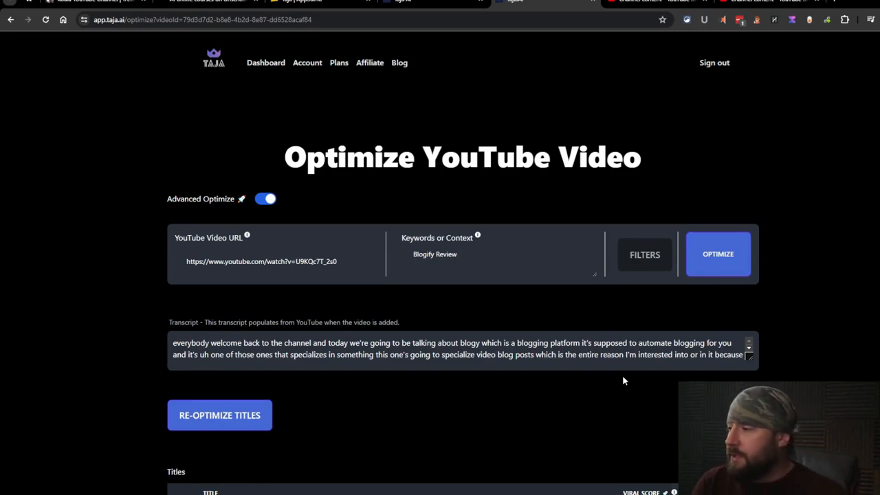
pyautogui.moveTo(523, 291)
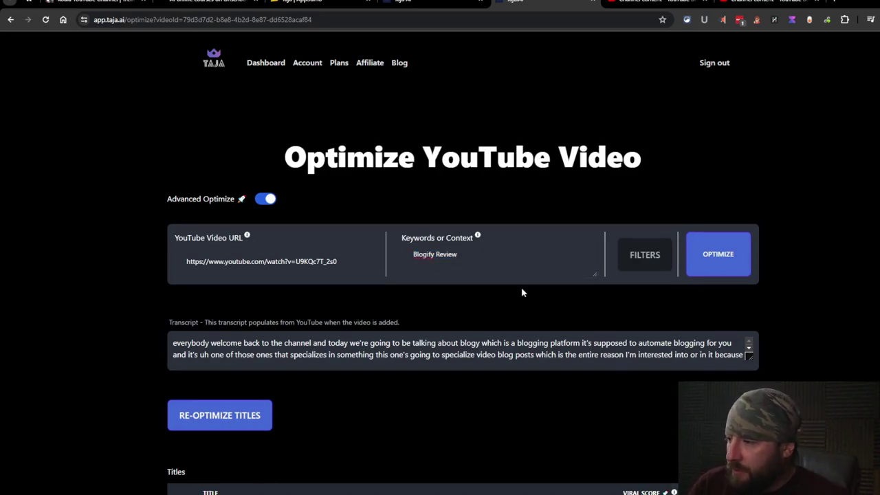
pyautogui.moveTo(514, 278)
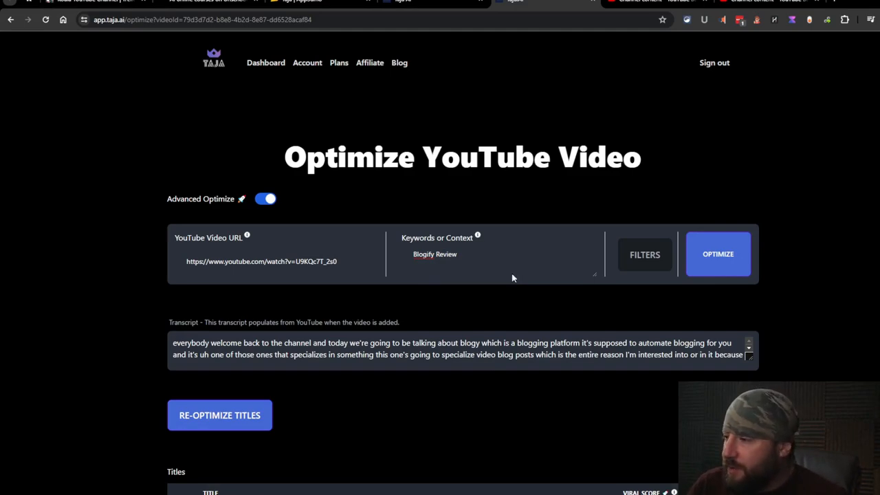
pyautogui.moveTo(478, 236)
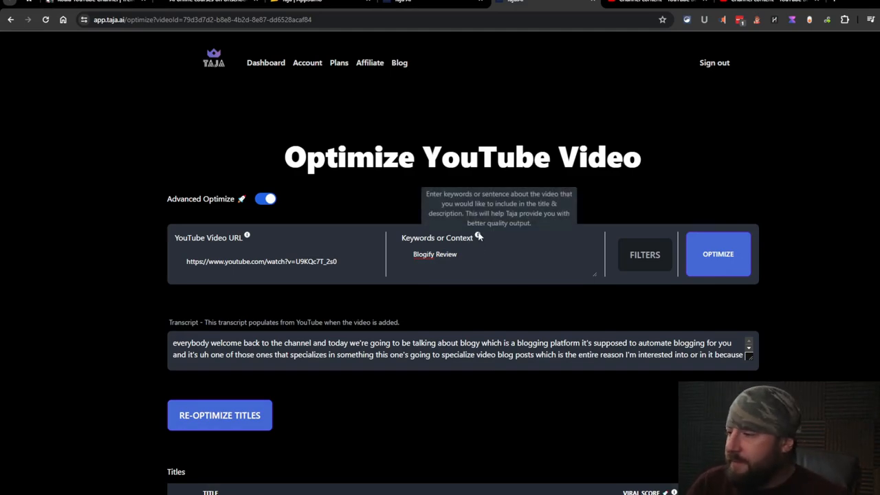
# Reveal the Blogify video's URL, Blogify Review keywords and transcript on its optimization page.
pyautogui.scroll(-3)
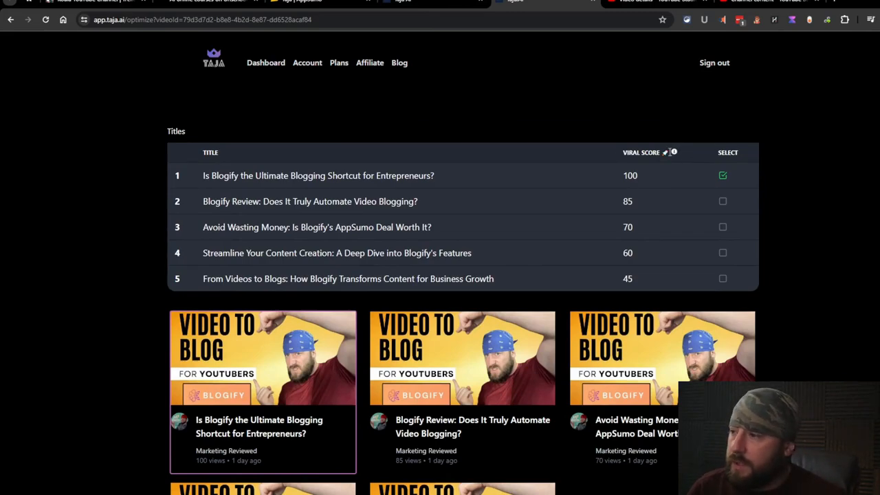
pyautogui.moveTo(674, 159)
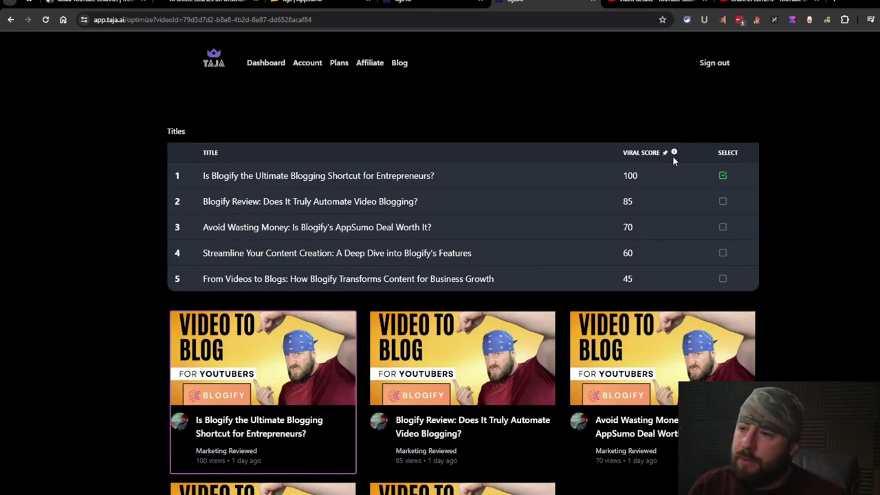
pyautogui.scroll(-3)
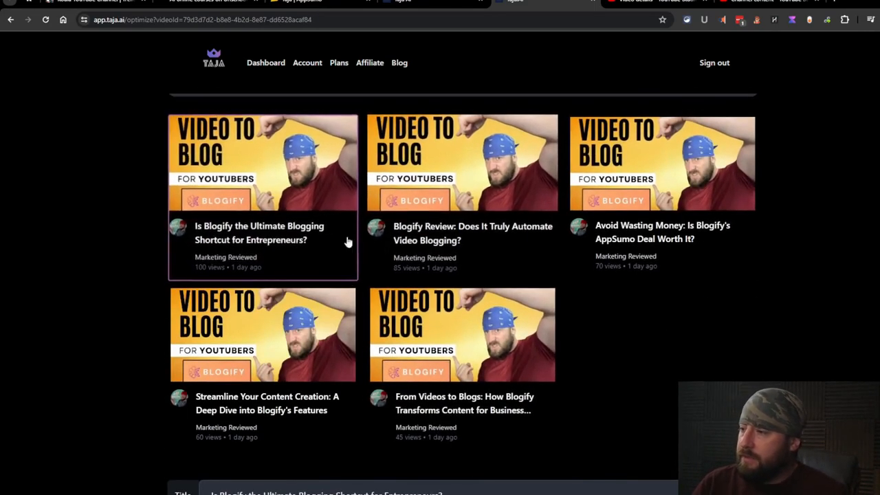
pyautogui.scroll(-3)
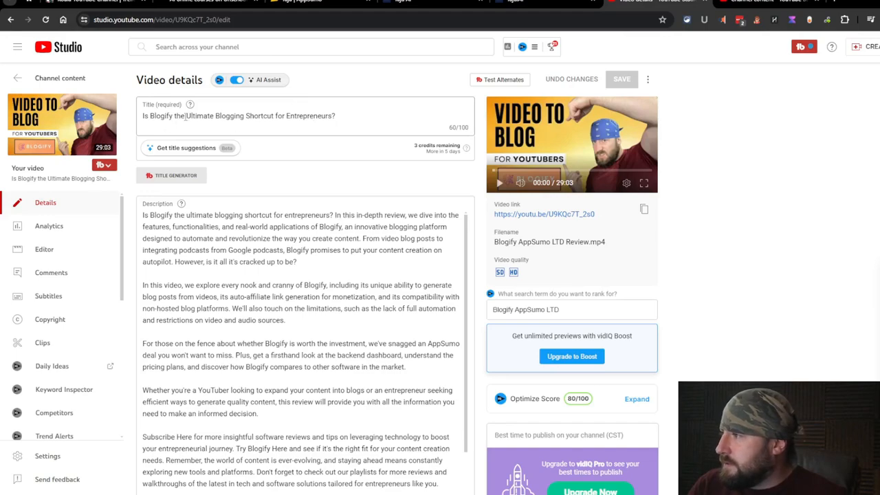
pyautogui.tripleClick(239, 115)
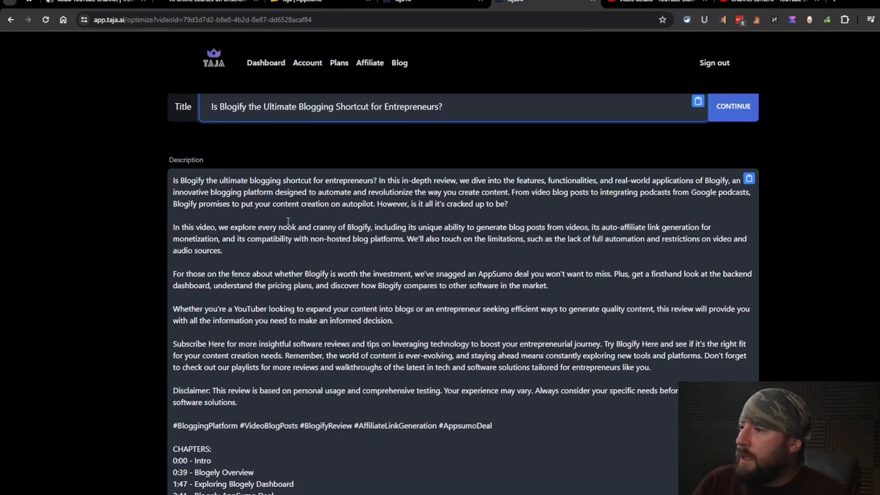
pyautogui.scroll(-3)
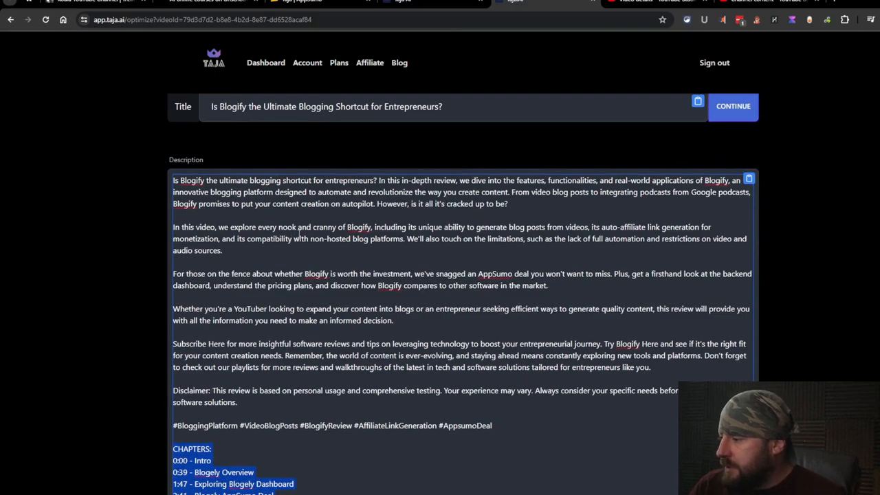
pyautogui.scroll(-3)
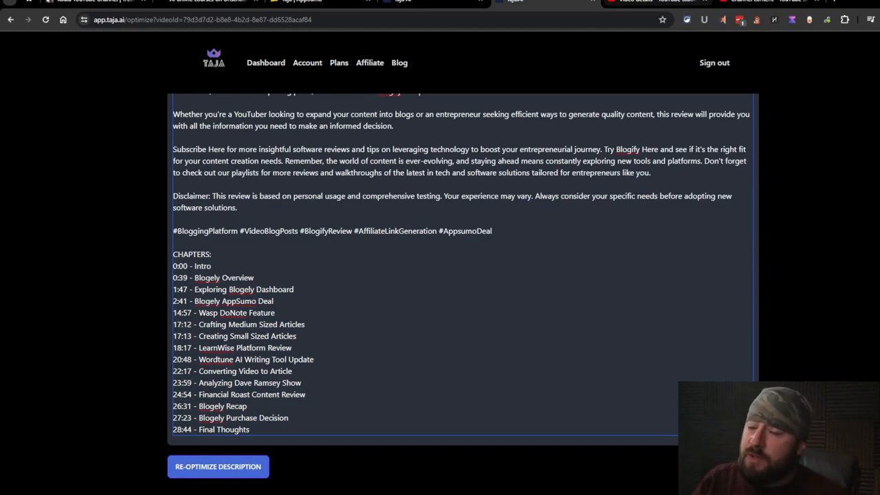
pyautogui.scroll(-3)
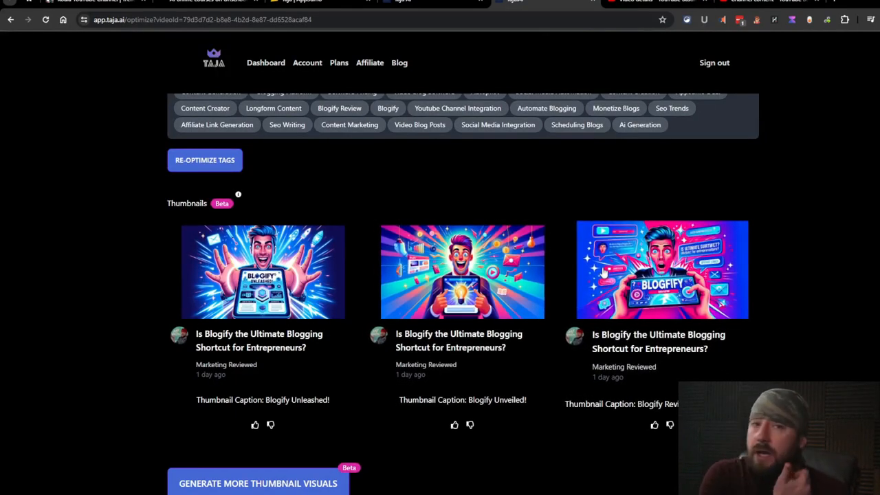
pyautogui.moveTo(564, 295)
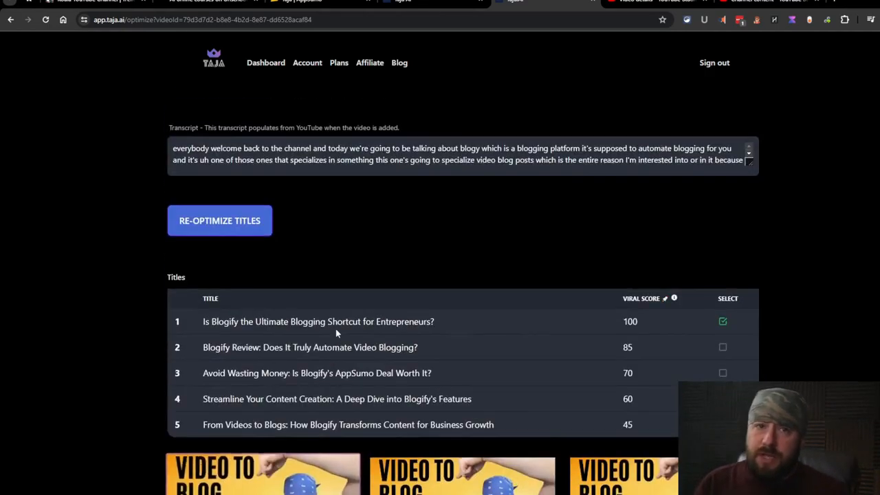
pyautogui.scroll(-3)
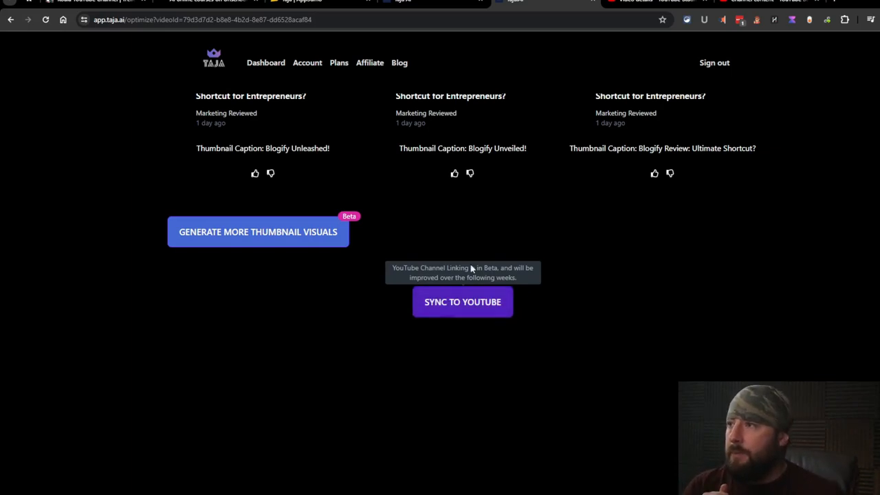
pyautogui.click(462, 302)
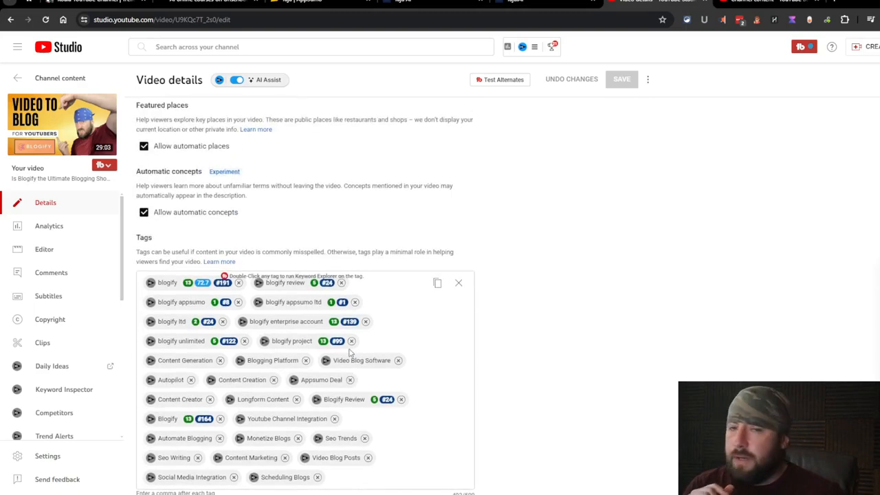
pyautogui.moveTo(565, 196)
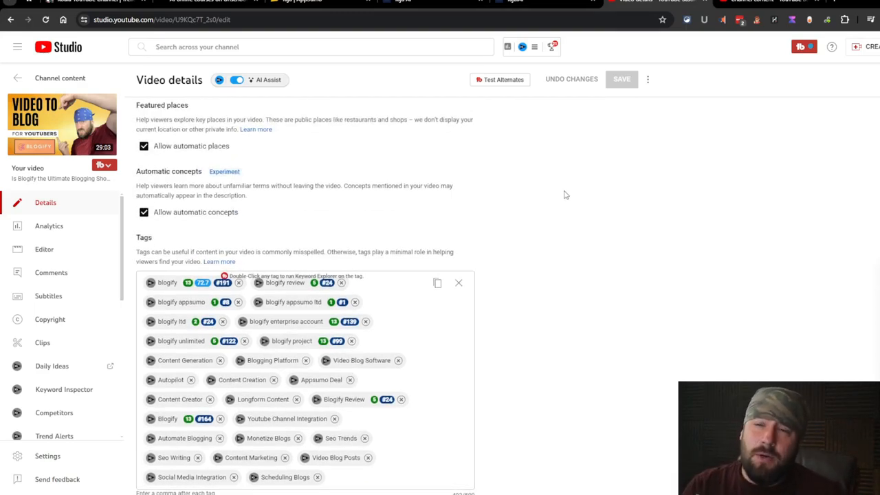
pyautogui.moveTo(536, 169)
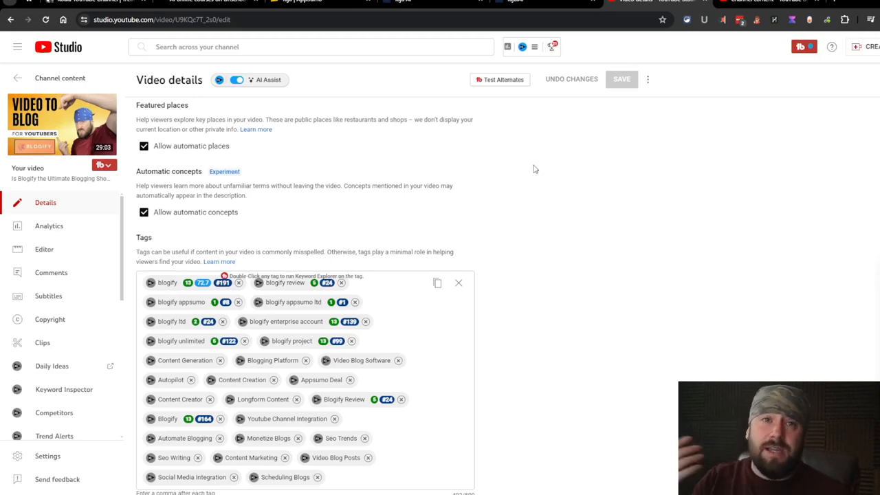
pyautogui.click(509, 6)
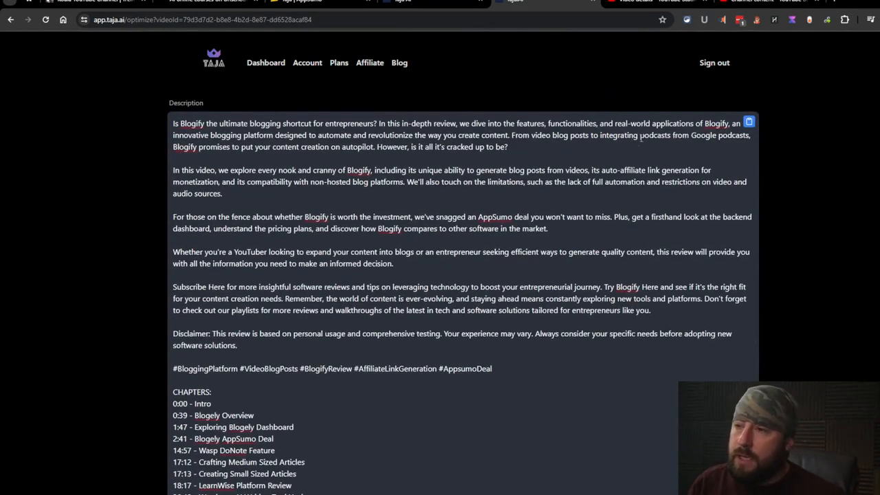
# From the Taja dashboard, open the Koala AI demo video's results and review its titles with viral scores.
pyautogui.click(266, 63)
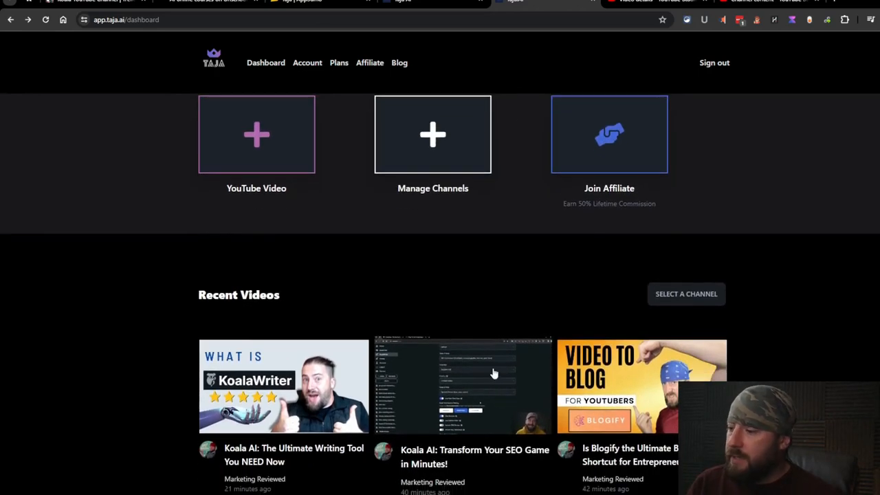
pyautogui.click(462, 384)
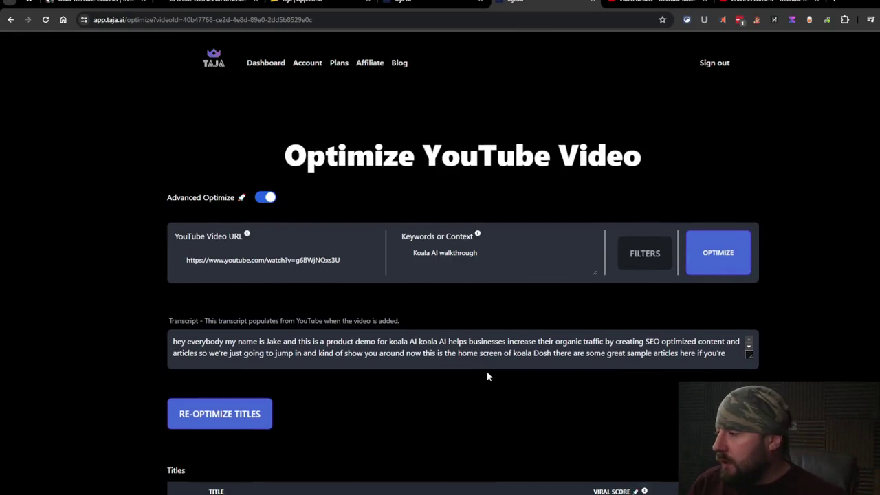
pyautogui.scroll(-3)
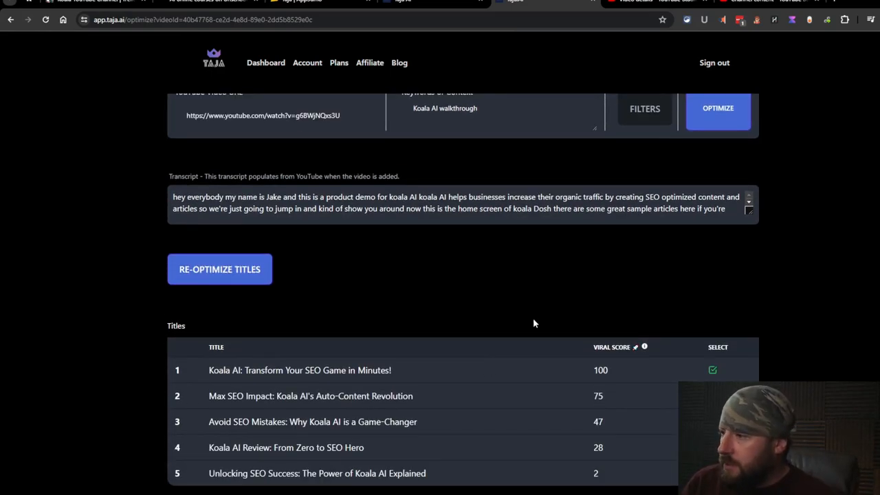
pyautogui.moveTo(531, 311)
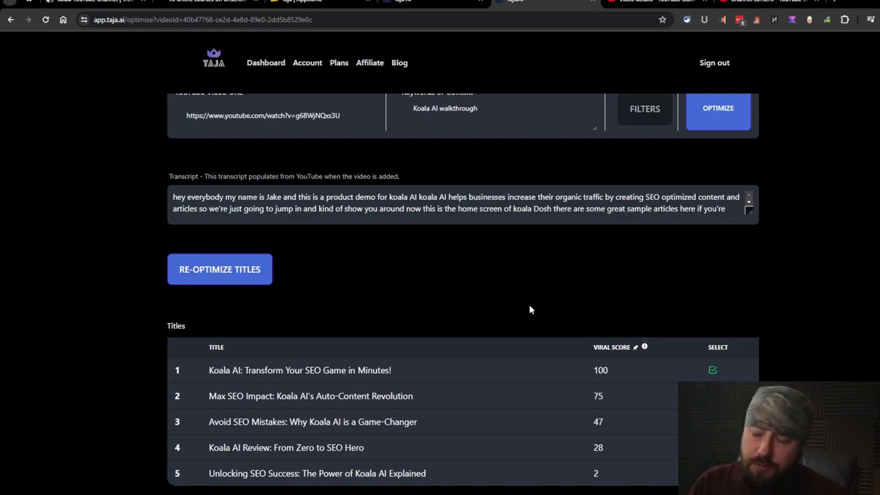
pyautogui.scroll(3)
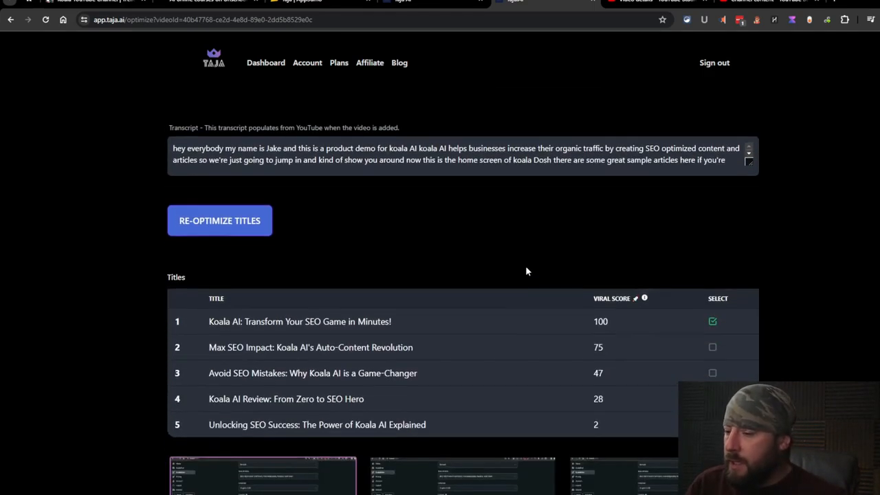
pyautogui.moveTo(487, 356)
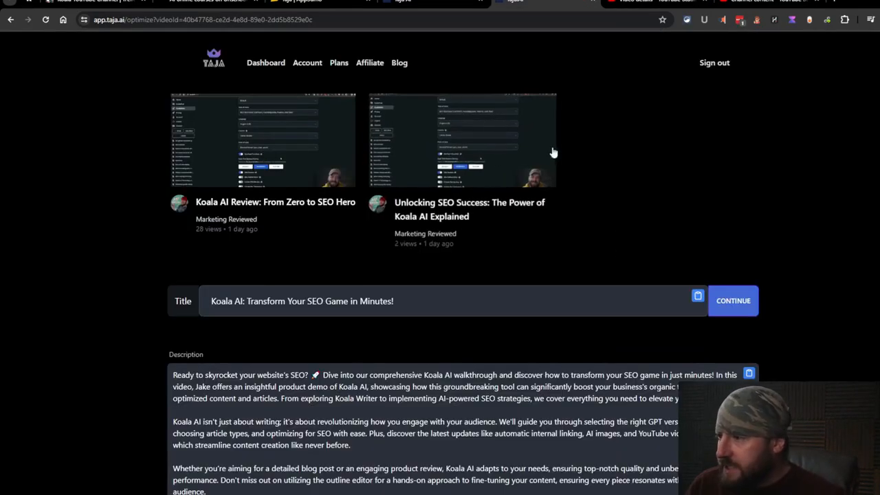
# Look over the Koala AI description with chapters, tag list and three thumbnail concepts.
pyautogui.scroll(-3)
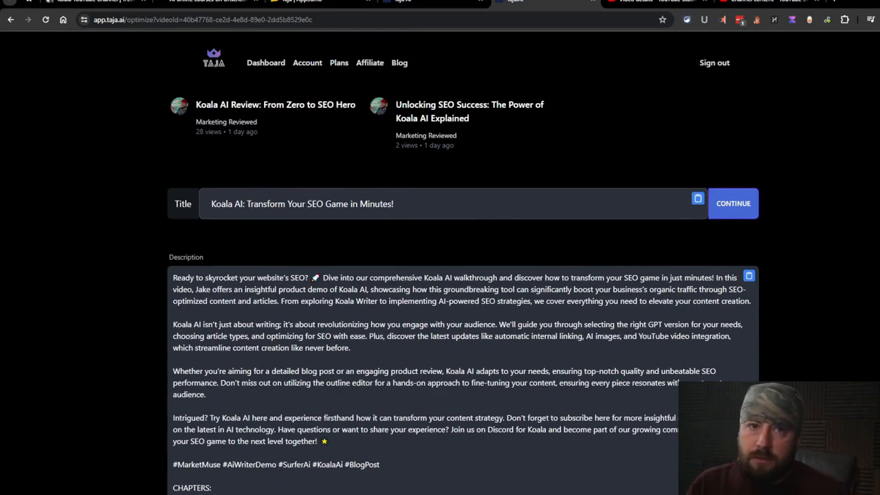
pyautogui.scroll(-3)
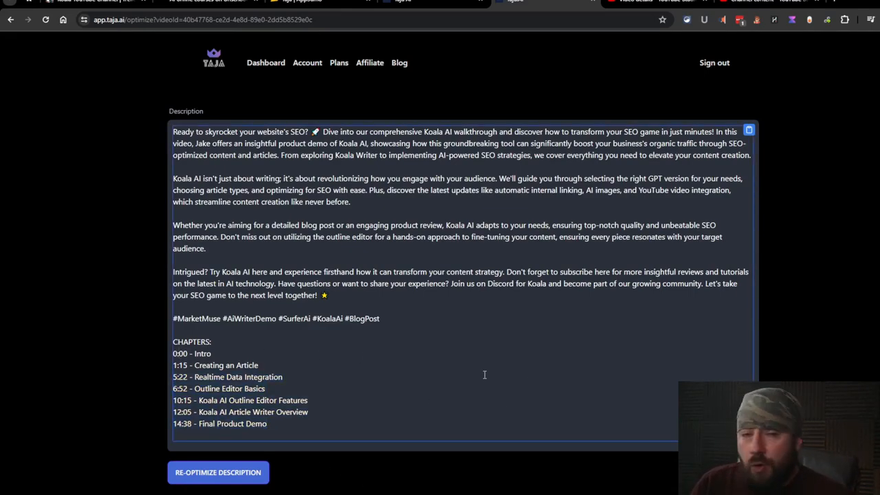
pyautogui.scroll(-3)
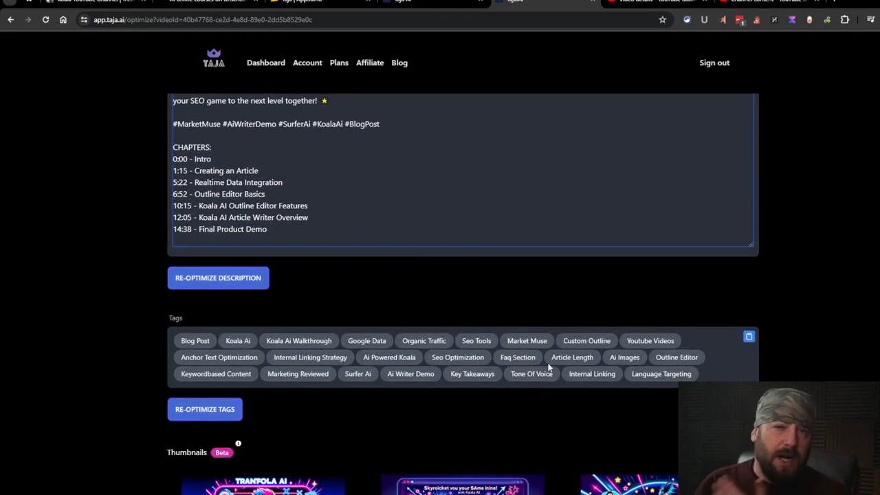
pyautogui.scroll(-3)
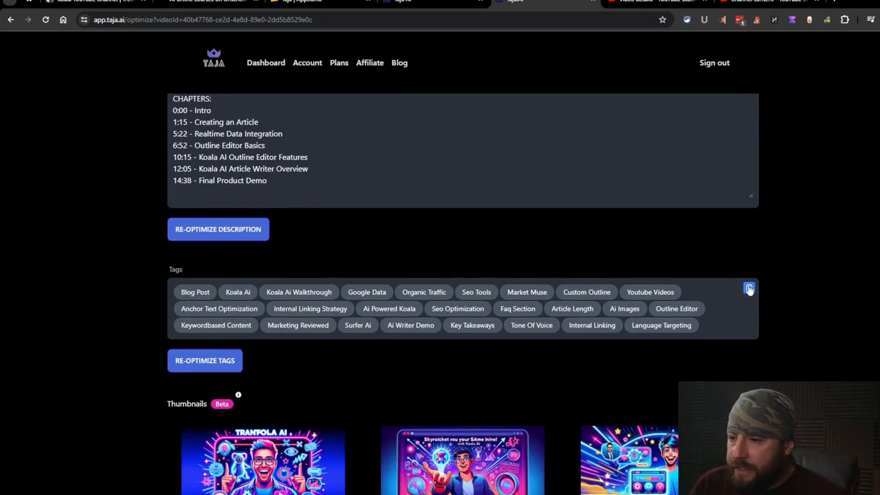
pyautogui.scroll(-3)
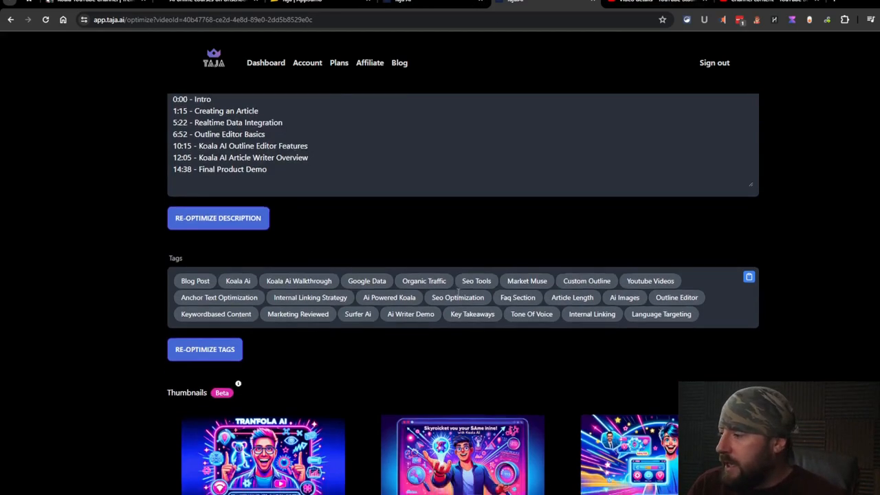
pyautogui.scroll(-3)
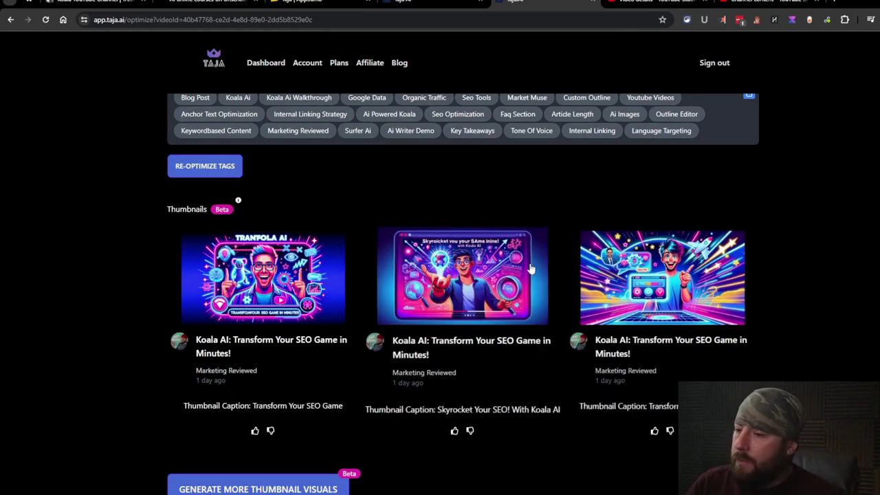
pyautogui.moveTo(649, 43)
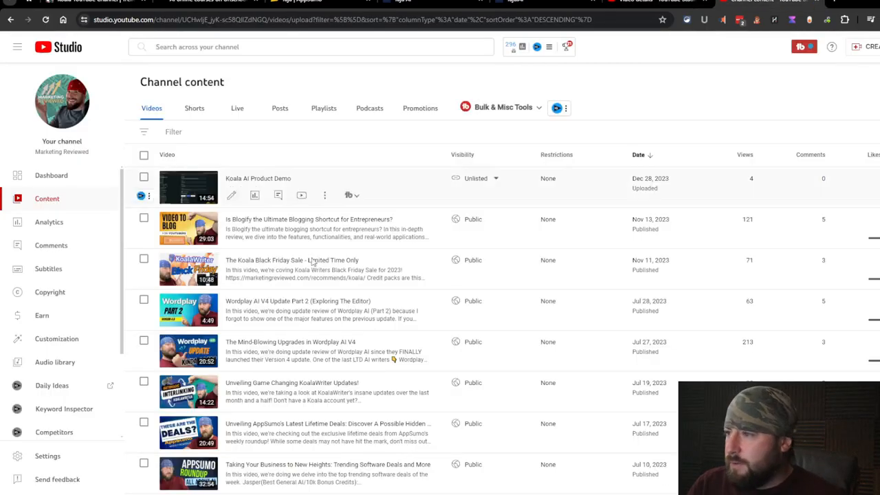
# Look through older uploads in the YouTube Studio channel video list.
pyautogui.scroll(-3)
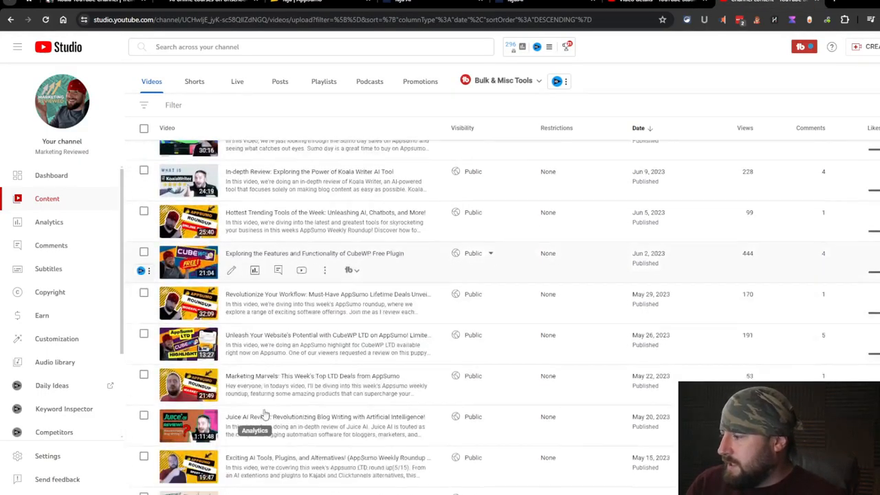
pyautogui.scroll(-3)
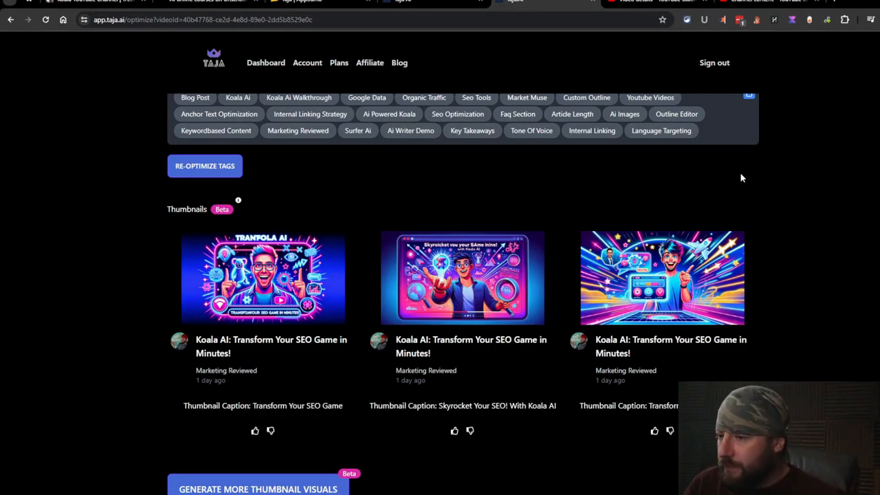
pyautogui.moveTo(730, 168)
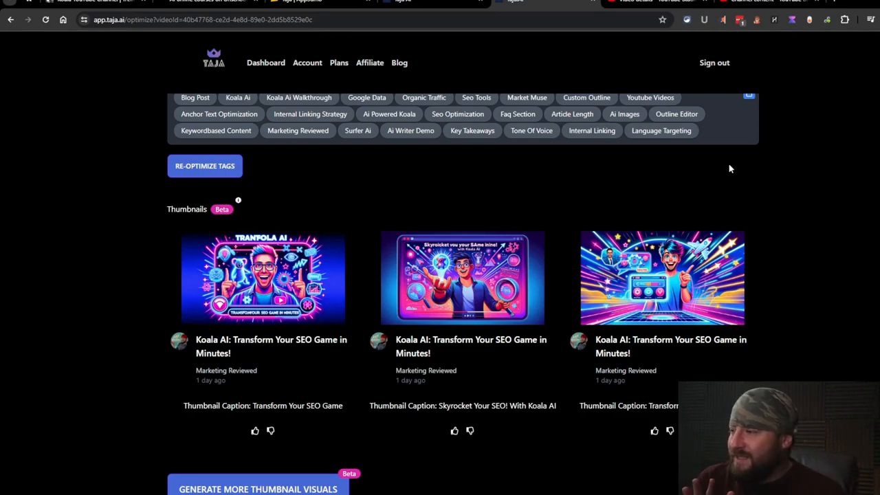
pyautogui.moveTo(873, 351)
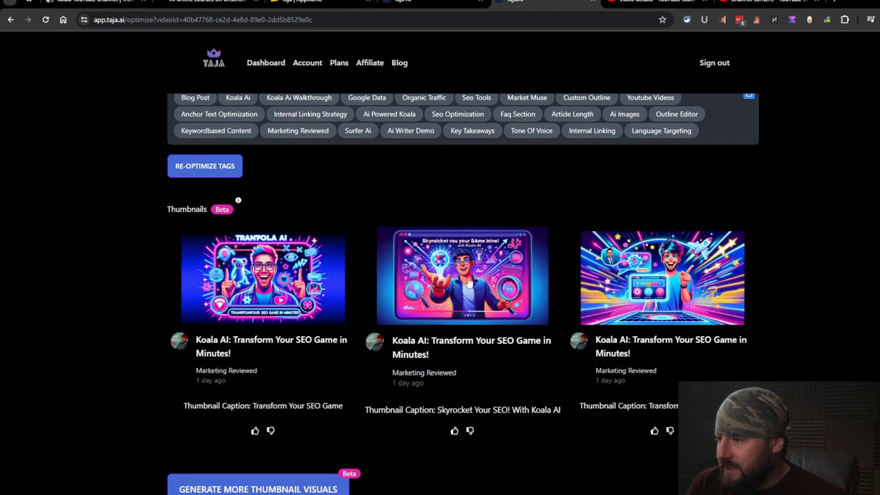
pyautogui.moveTo(548, 283)
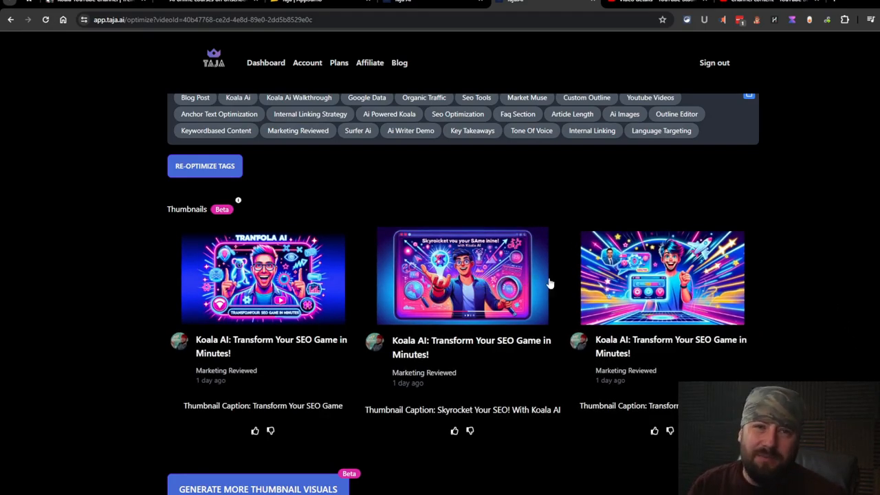
# Leave the Koala AI demo results and return to the Taja dashboard.
pyautogui.scroll(-3)
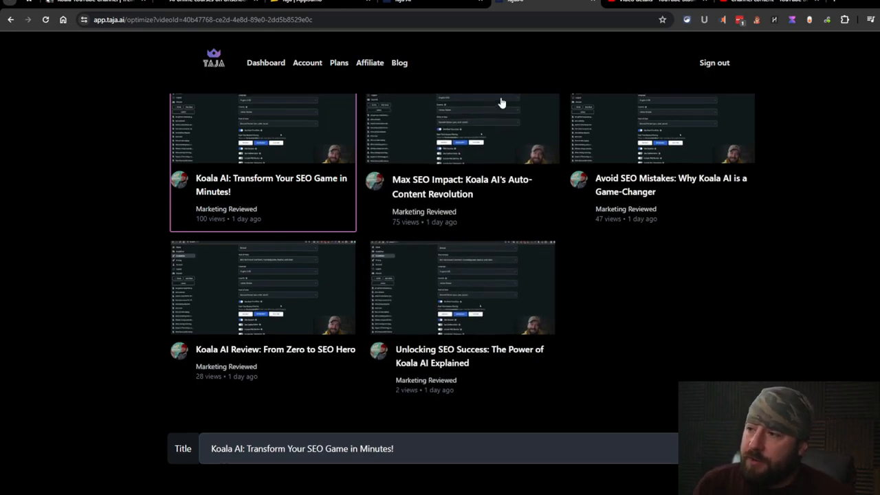
pyautogui.click(265, 64)
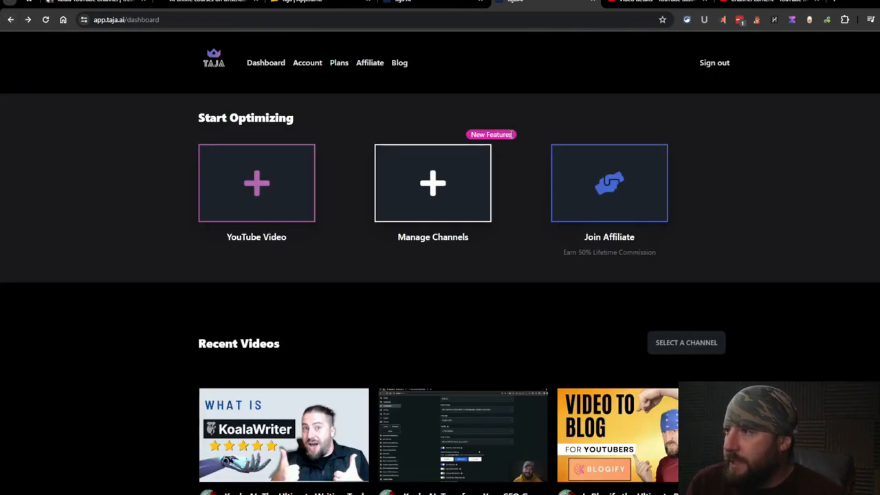
# Review the other Koala AI video's description with chapters and tags.
pyautogui.scroll(-3)
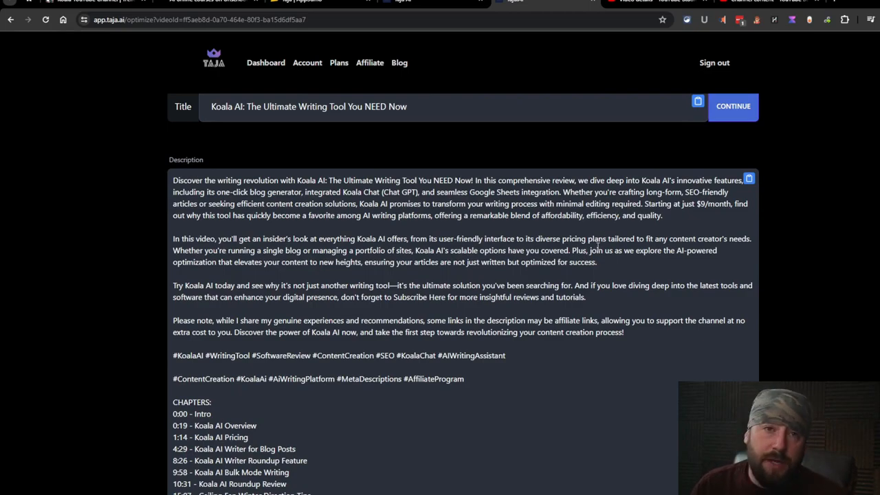
pyautogui.scroll(-3)
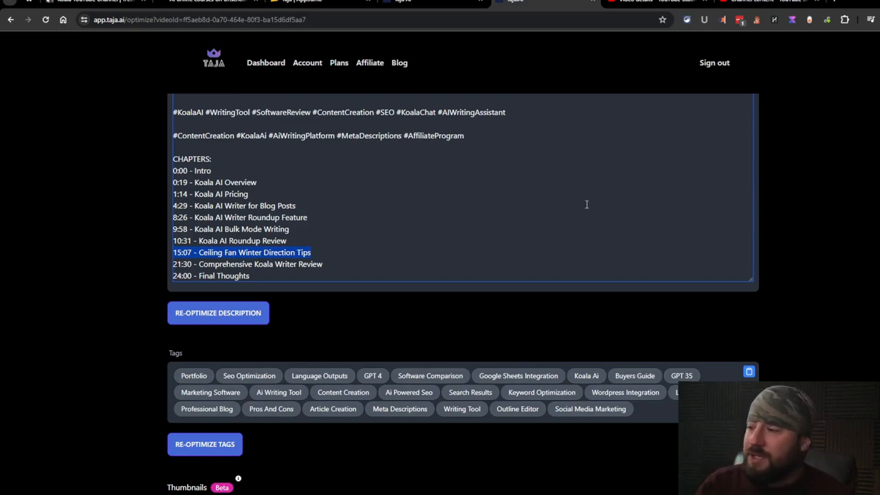
pyautogui.moveTo(624, 209)
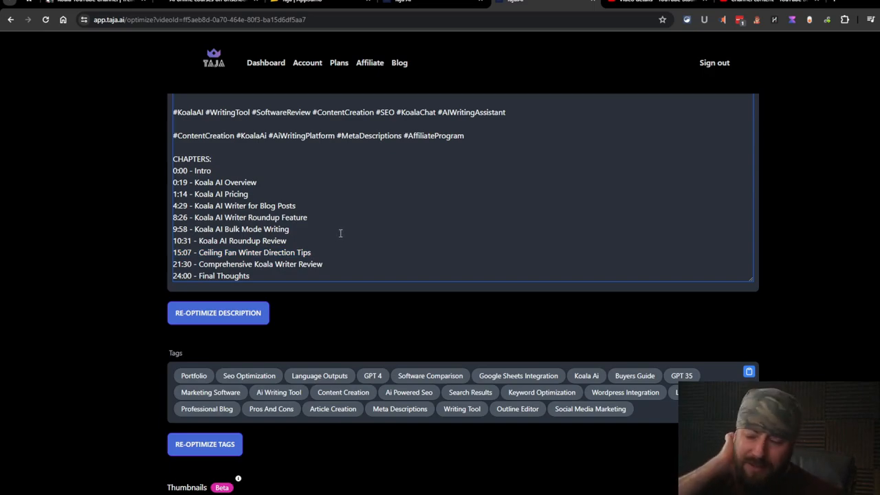
pyautogui.moveTo(350, 217)
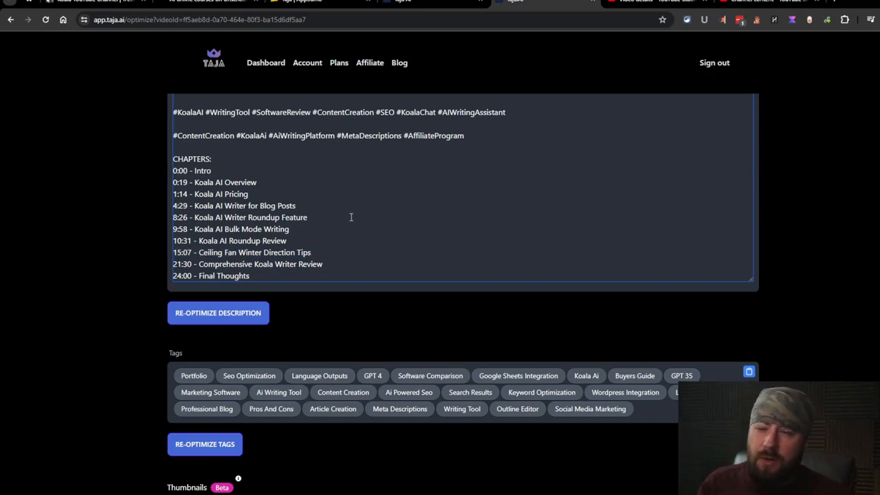
pyautogui.scroll(-3)
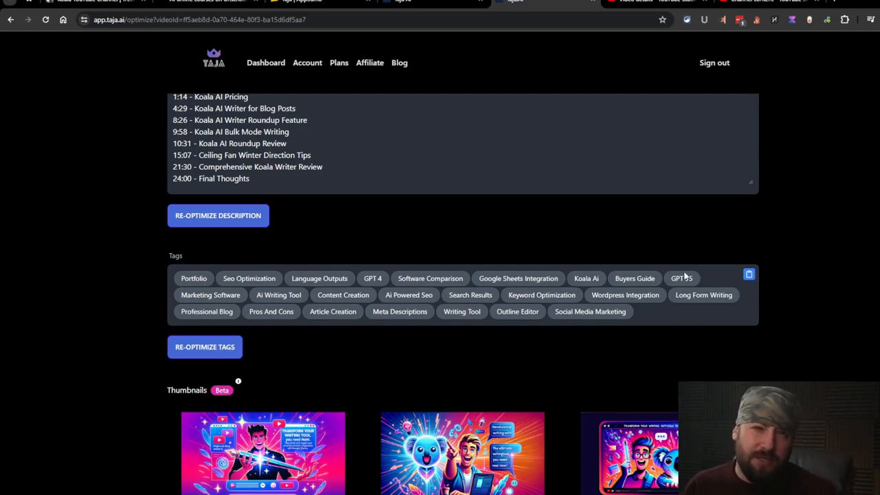
# Scroll through the six generated thumbnail concepts with their titles and captions.
pyautogui.scroll(-3)
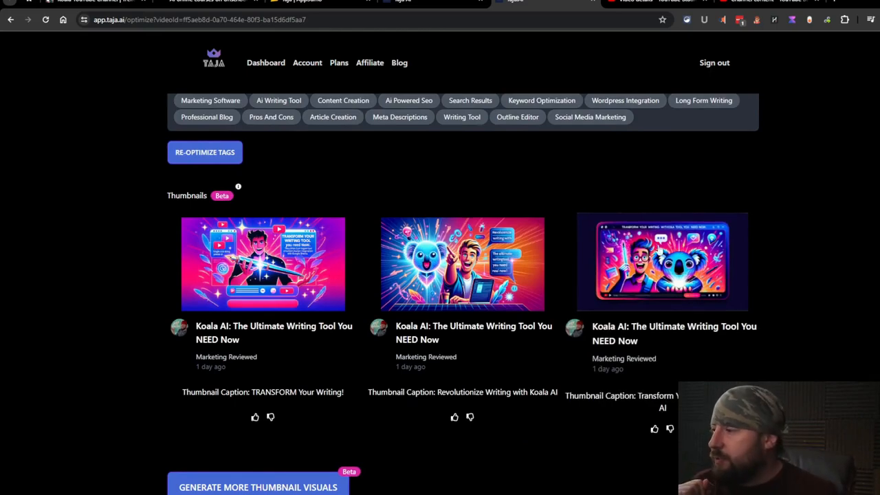
pyautogui.scroll(-3)
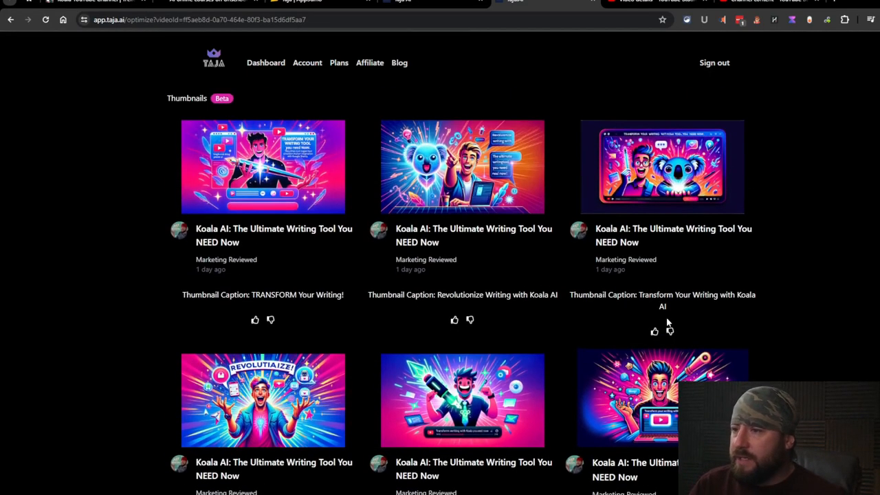
pyautogui.moveTo(681, 356)
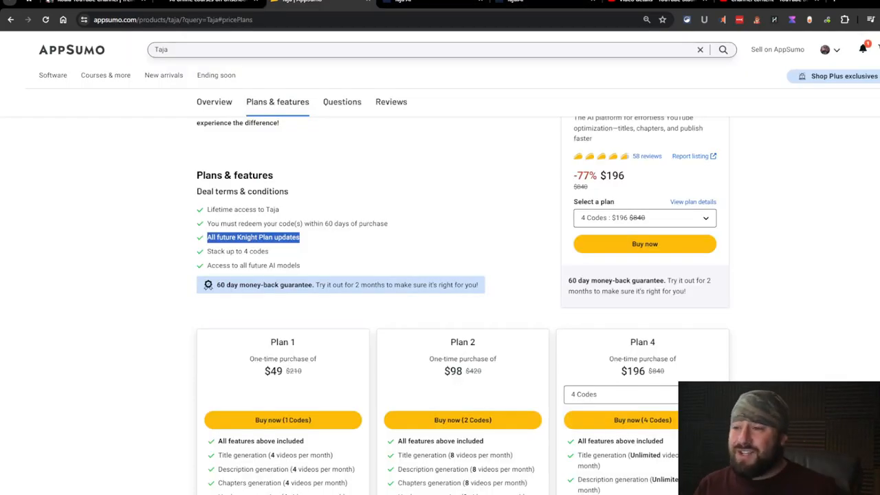
pyautogui.moveTo(324, 69)
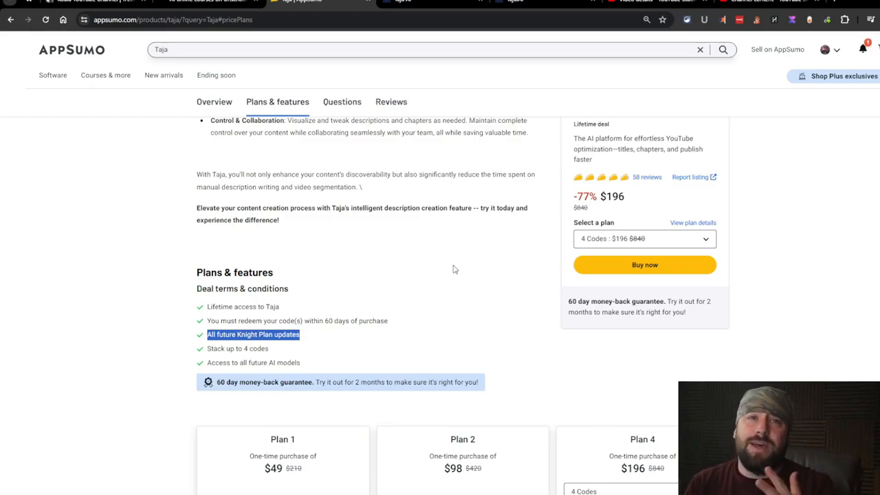
# Browse the deal overview, return to Plans & features and expand the 4-code $196 tier's code options.
pyautogui.click(214, 102)
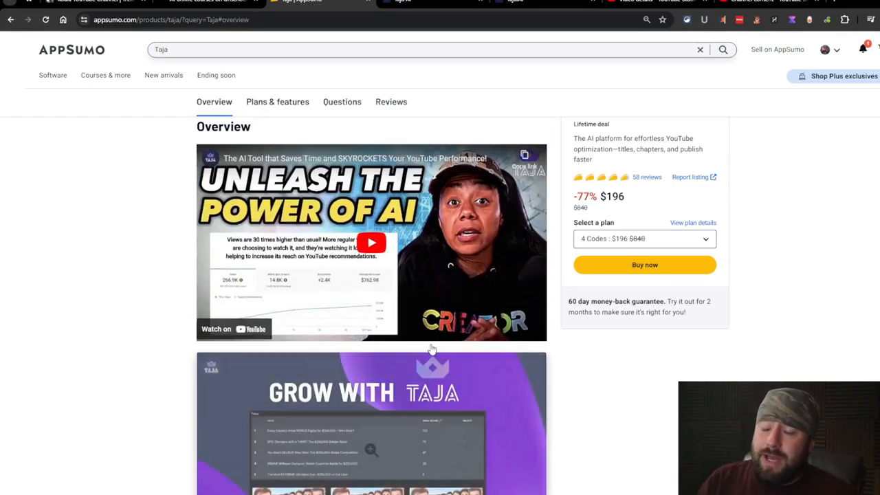
pyautogui.scroll(-3)
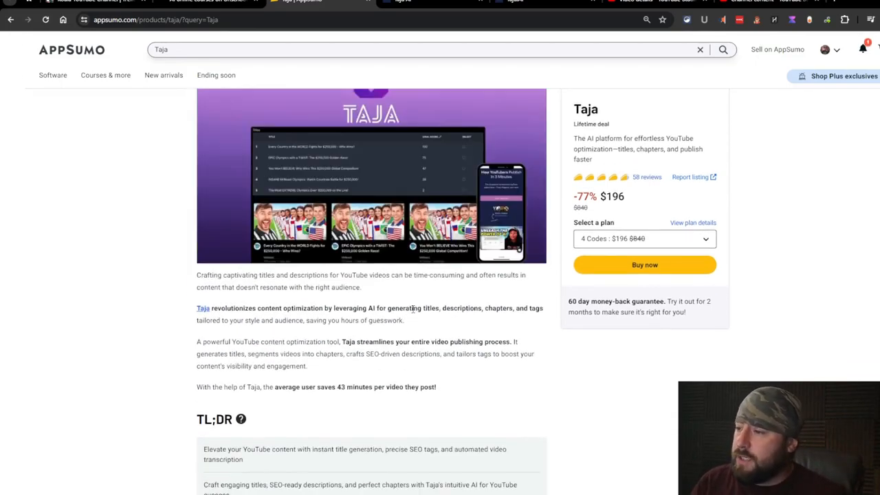
pyautogui.scroll(-3)
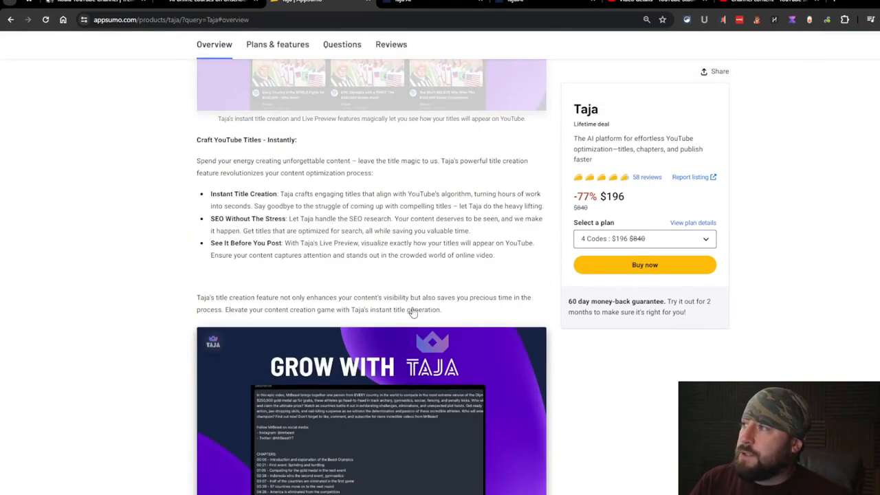
pyautogui.click(279, 44)
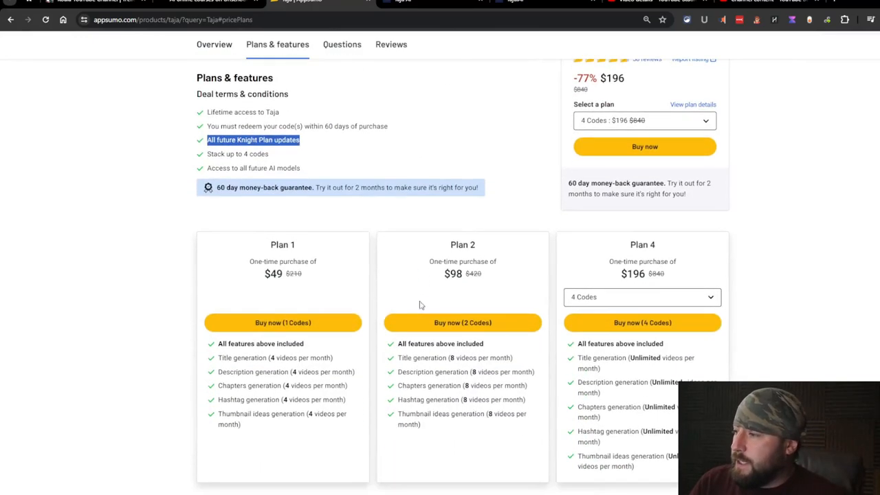
pyautogui.click(641, 297)
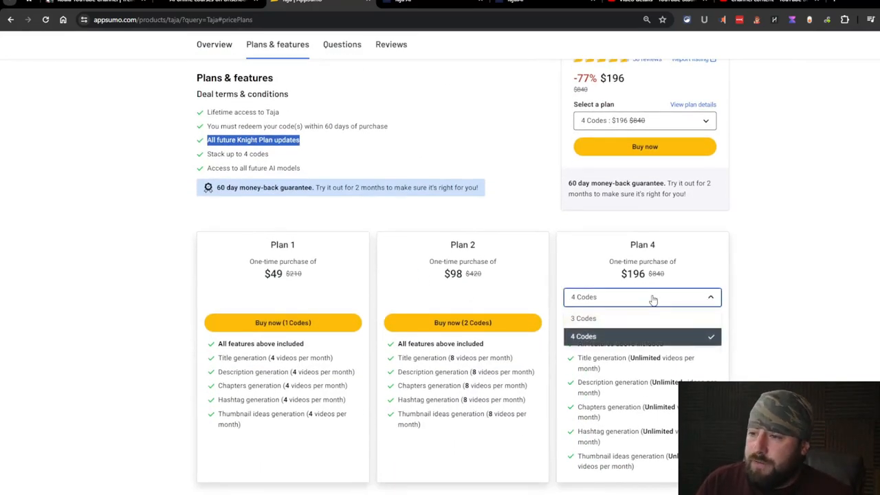